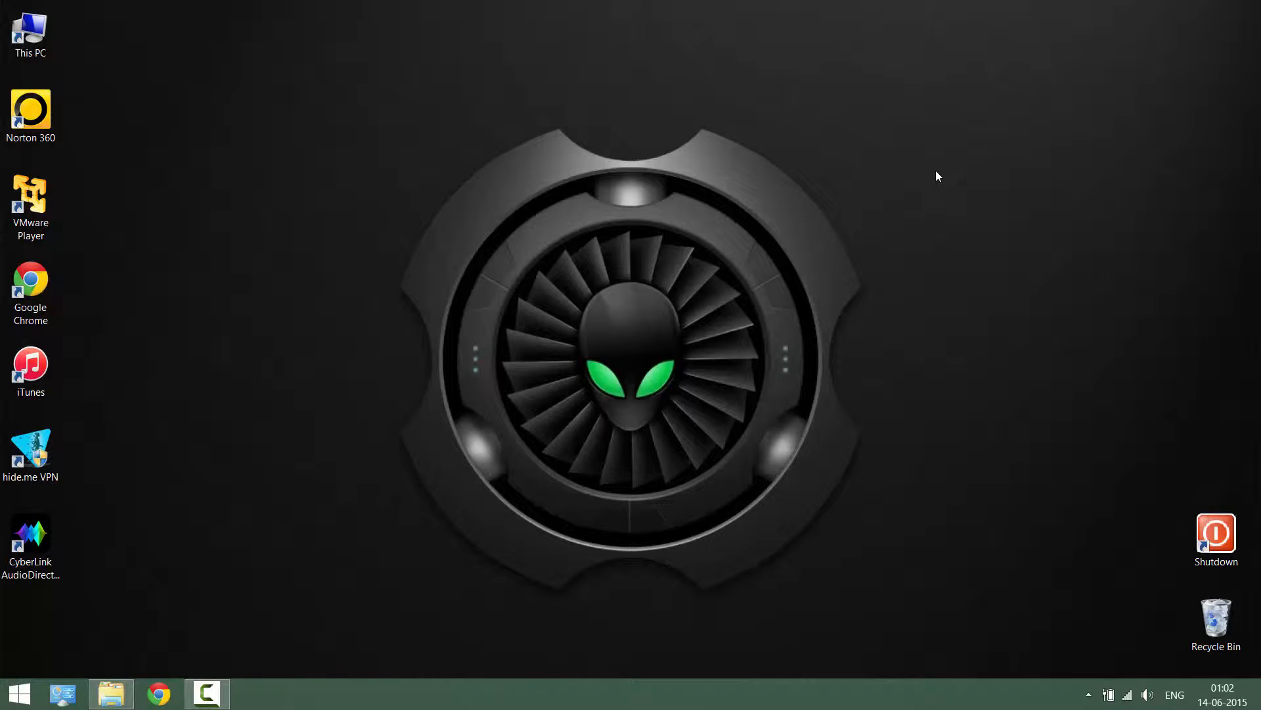
pyautogui.moveTo(141, 615)
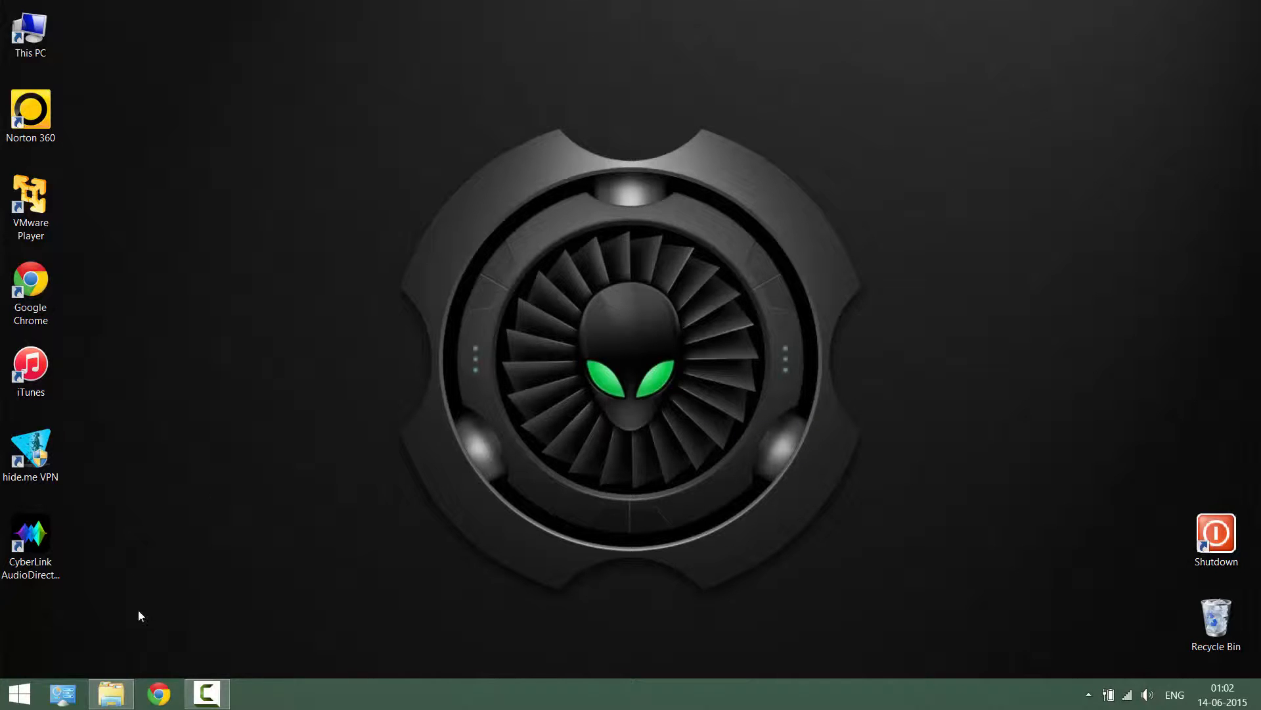
# Step: Navigate to C:\Windows\System32 in a new File Explorer window
pyautogui.click(110, 693)
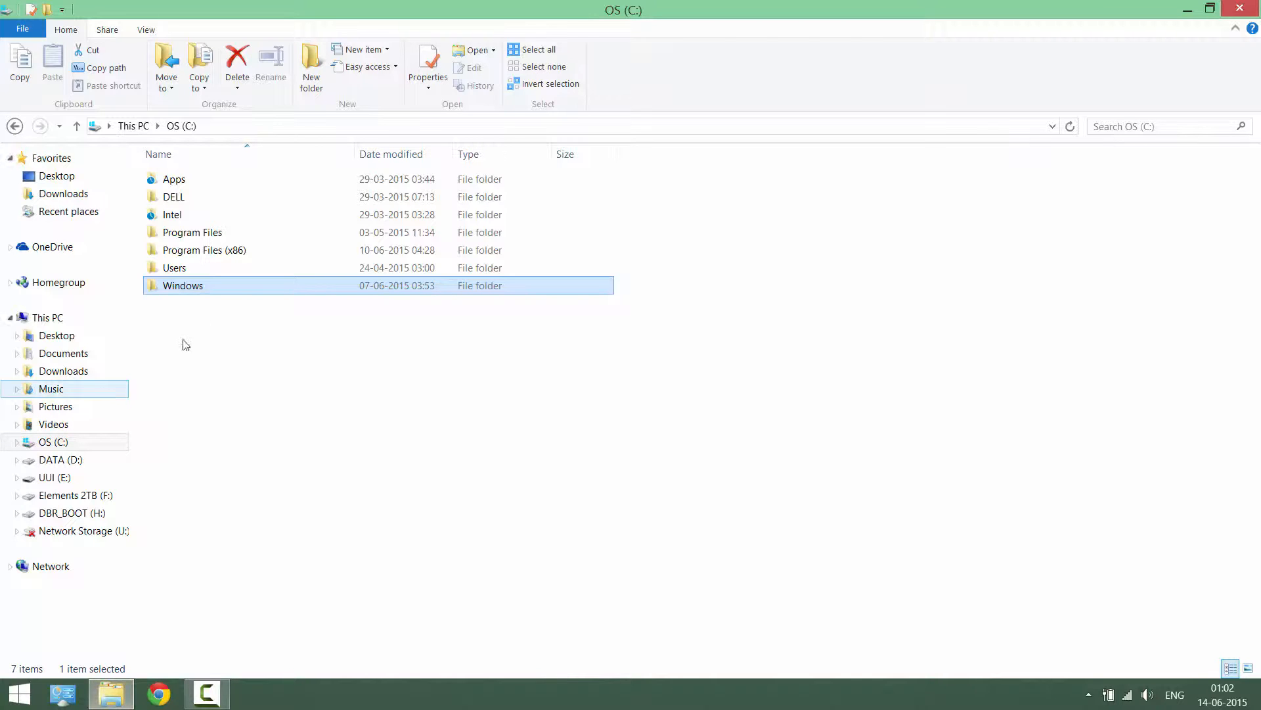
pyautogui.moveTo(222, 292)
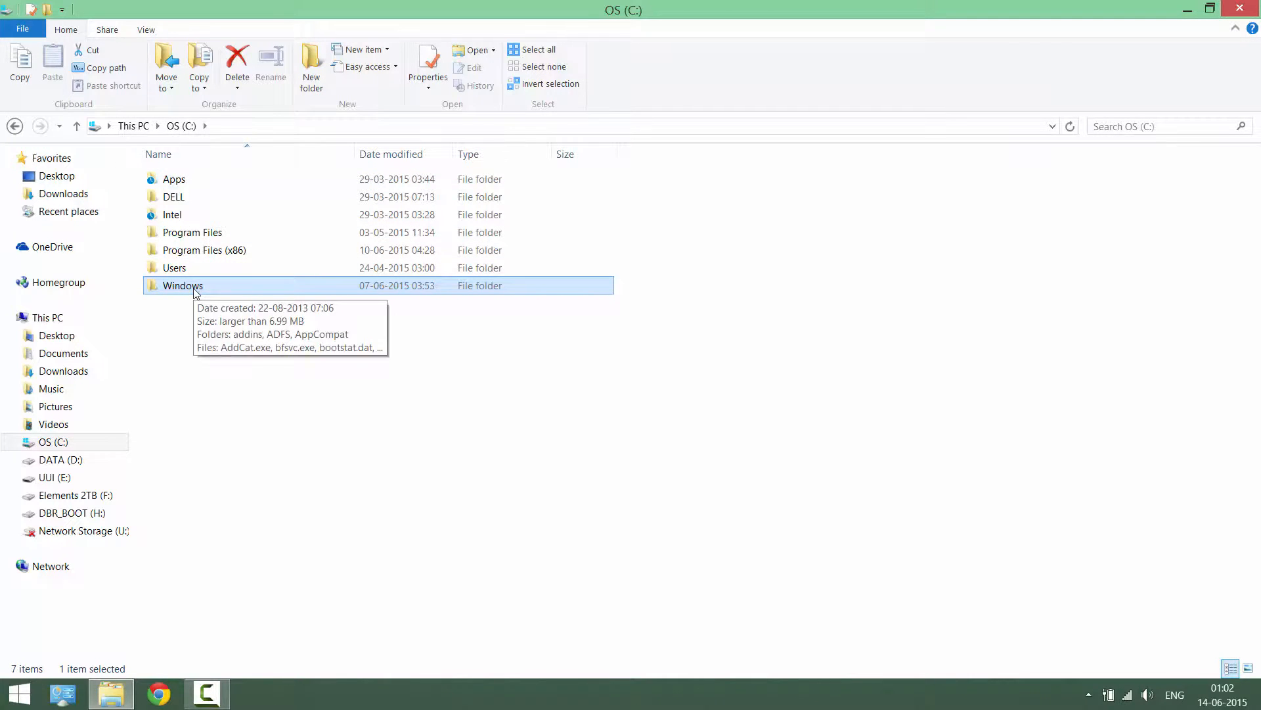
pyautogui.moveTo(217, 297)
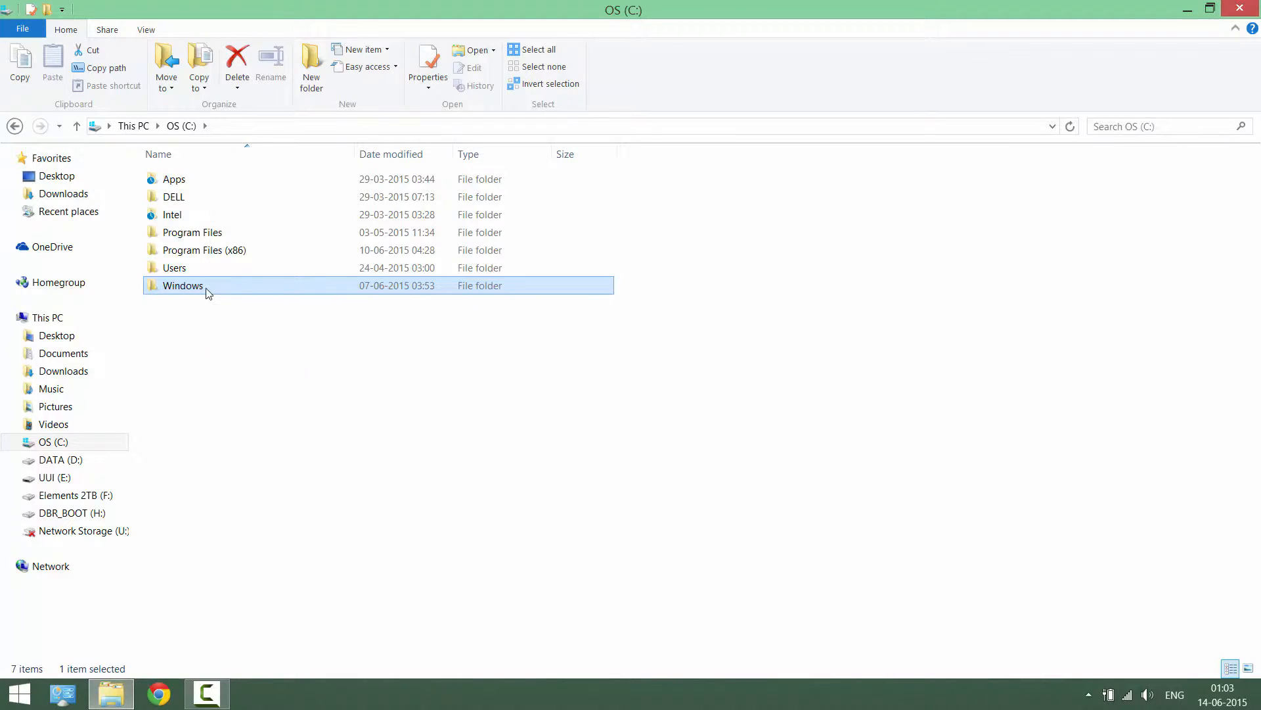
pyautogui.doubleClick(183, 286)
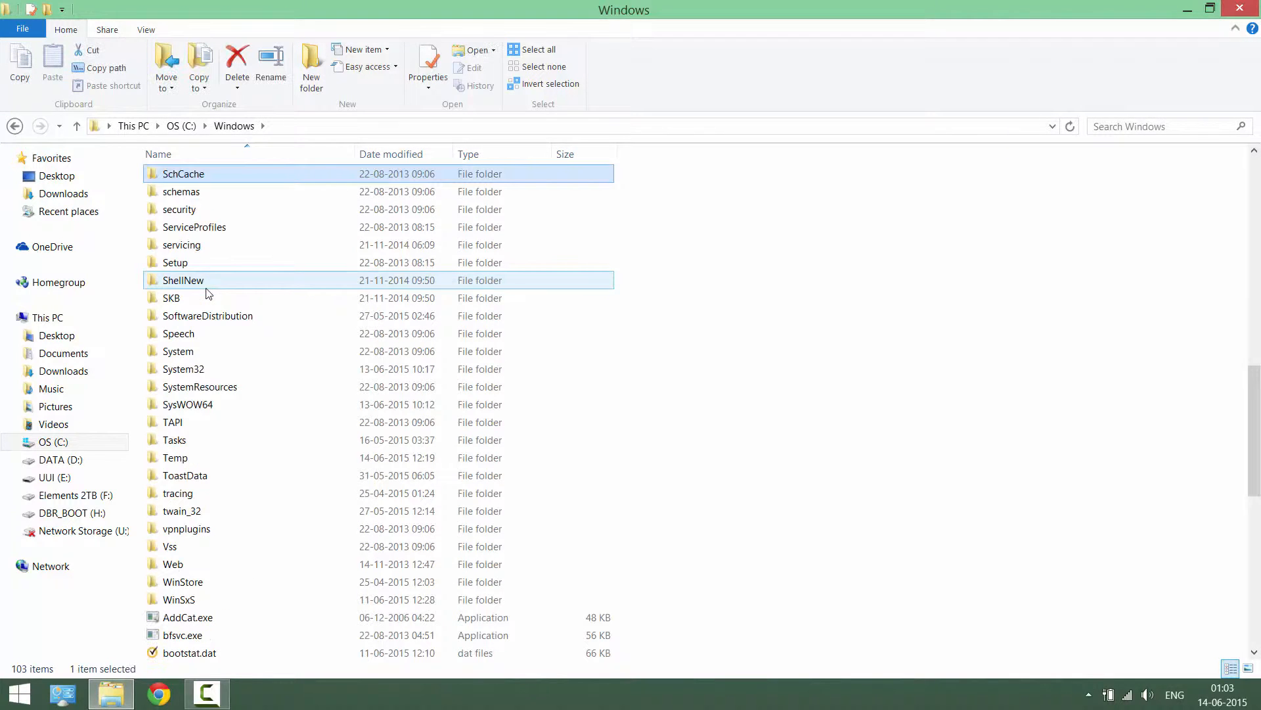
pyautogui.moveTo(184, 368)
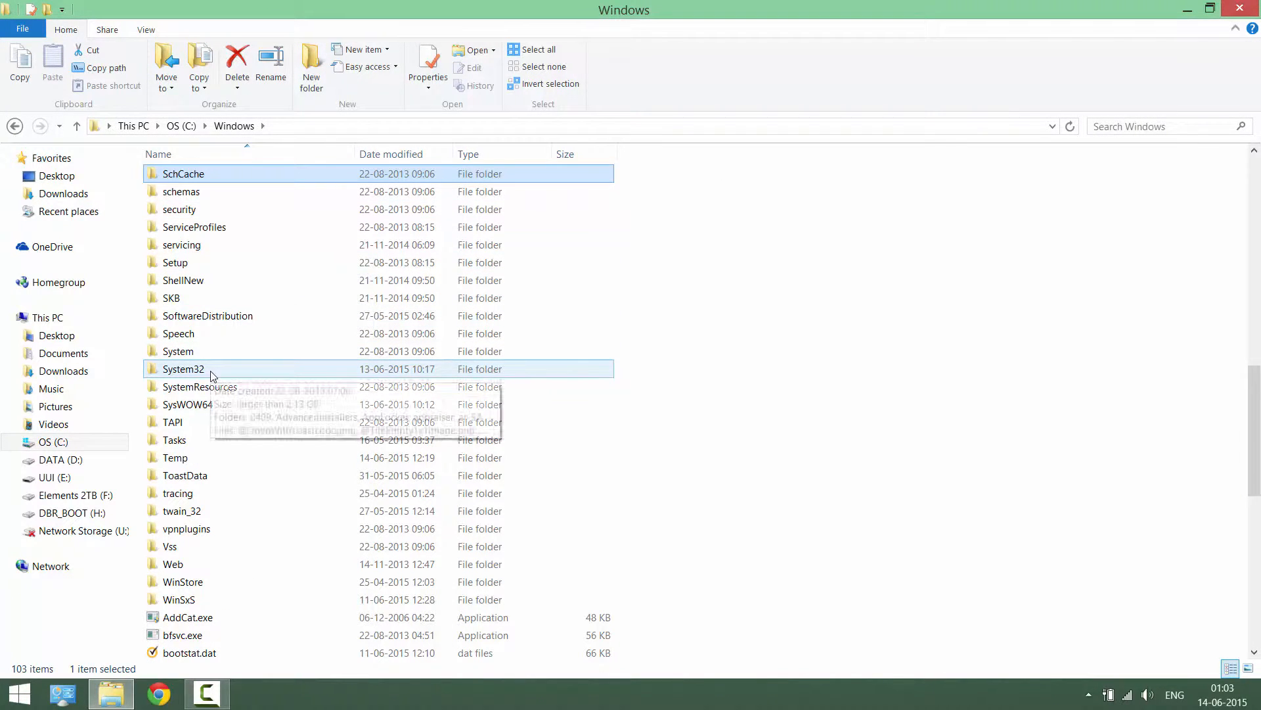
pyautogui.doubleClick(183, 368)
pyautogui.write('authz.dll')
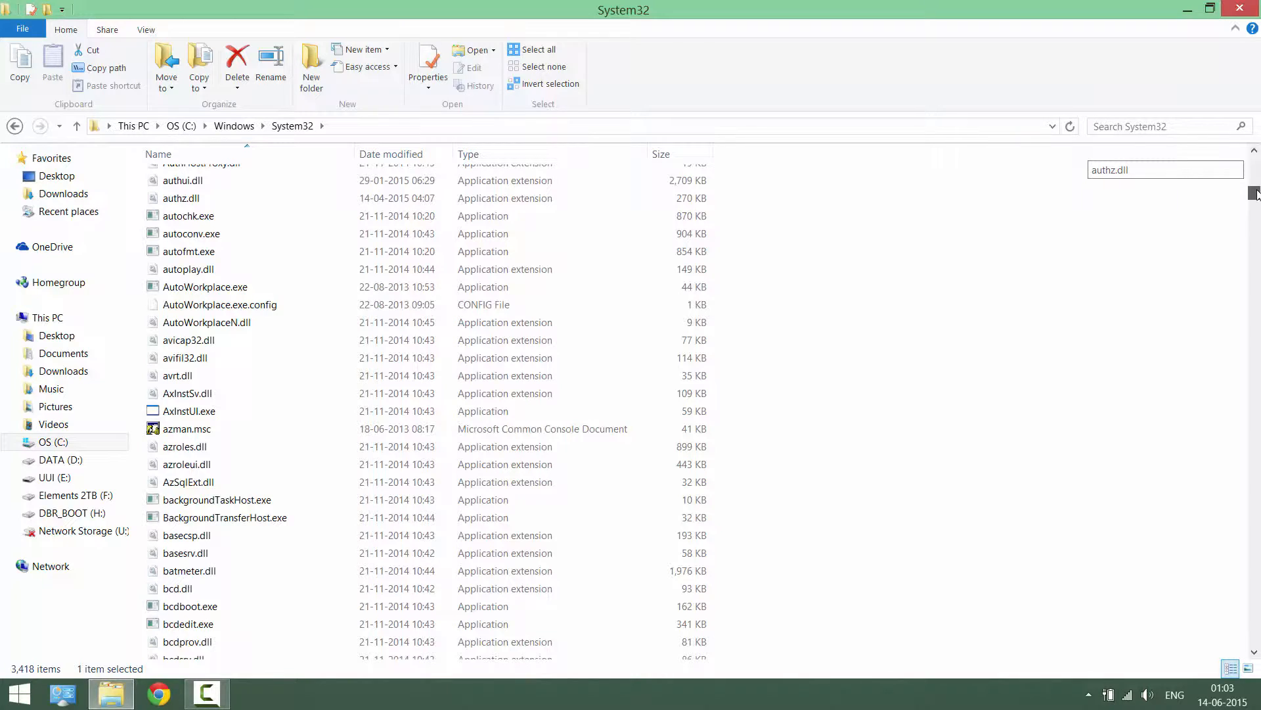
# Step: Show the context menu for azroles.dll in System32
pyautogui.rightClick(184, 280)
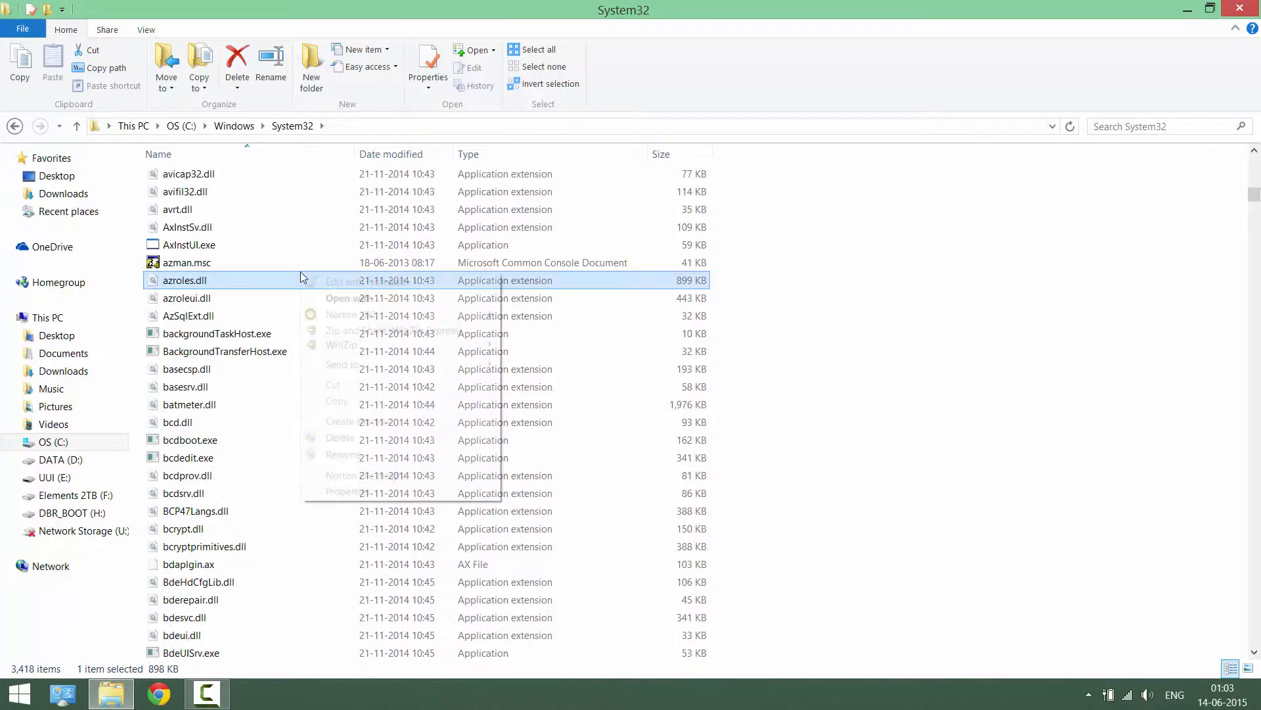
pyautogui.rightClick(184, 280)
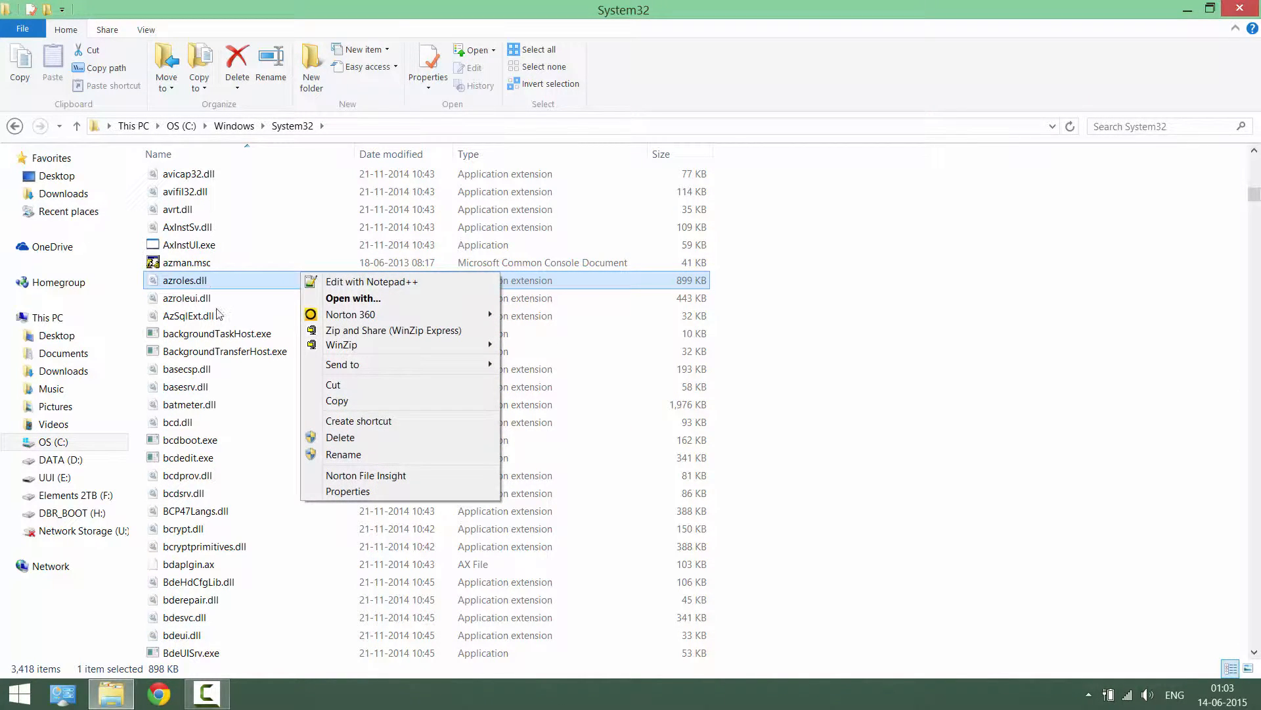
pyautogui.moveTo(314, 384)
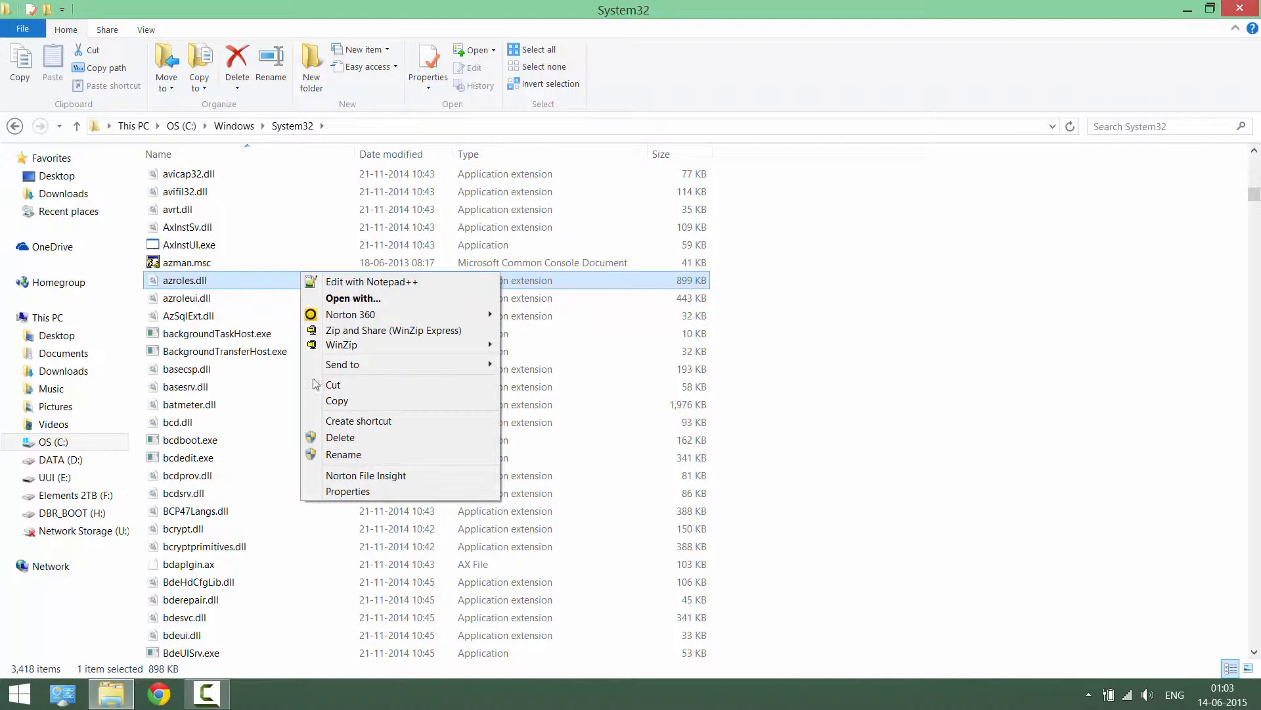
pyautogui.moveTo(341, 437)
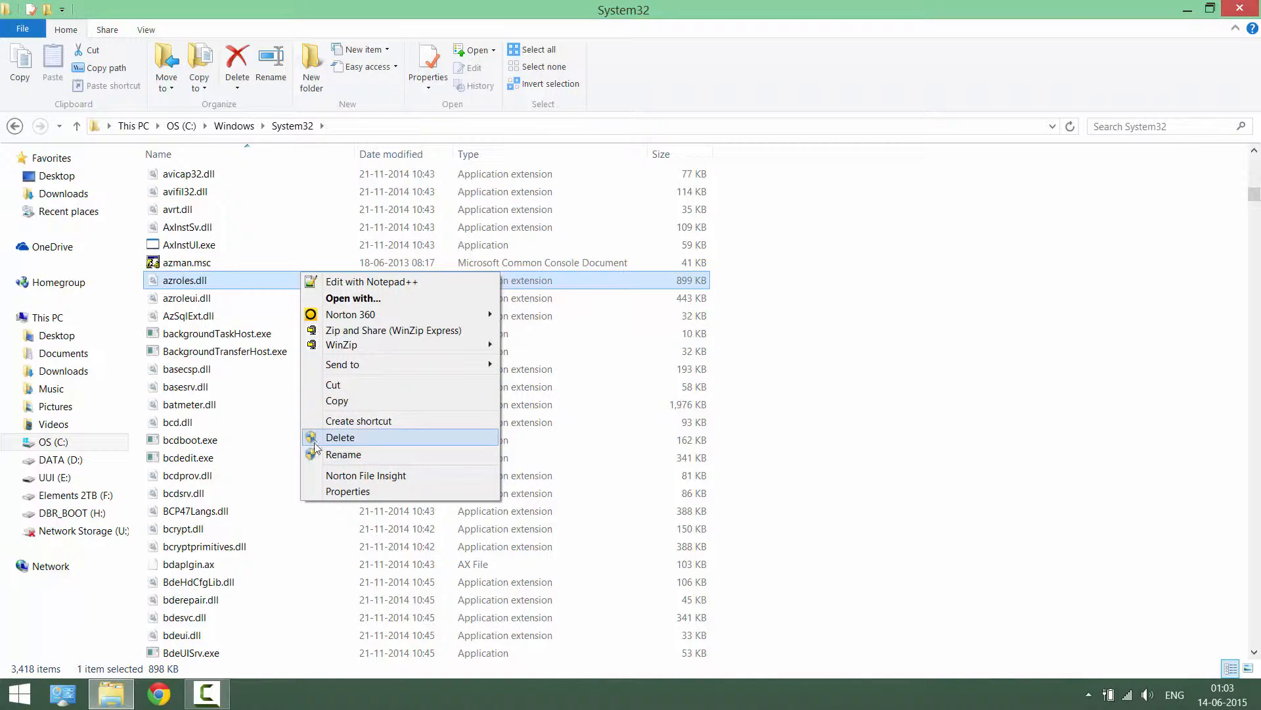
pyautogui.moveTo(368, 447)
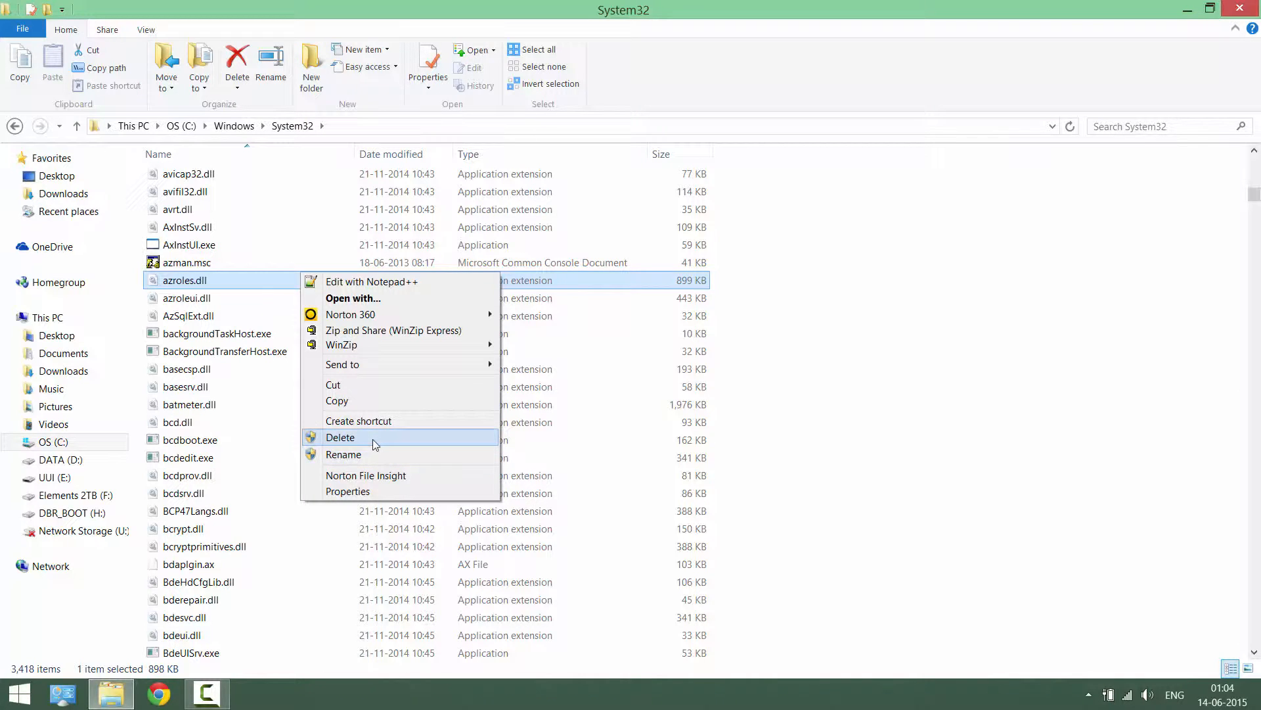
# Step: Attempt to rename azroles.dll and cancel after the TrustedInstaller access-denied notice
pyautogui.click(343, 454)
pyautogui.write('cfxfxjf.dll')
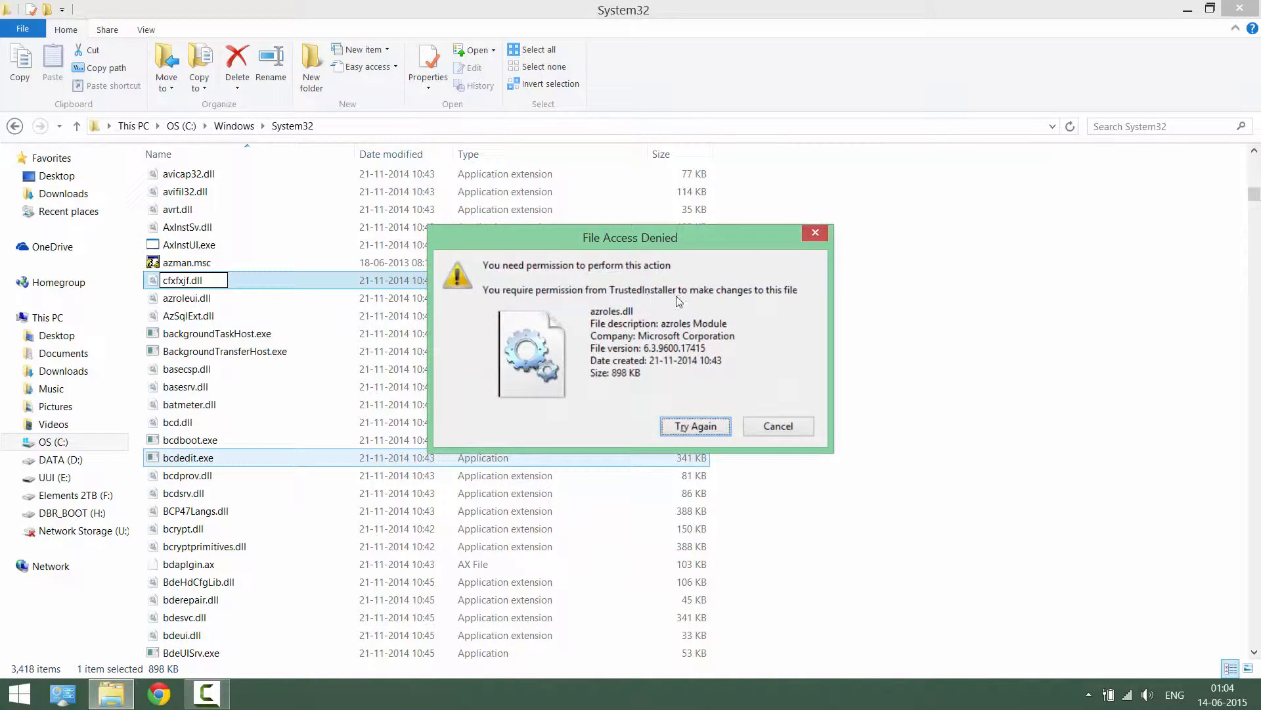
pyautogui.moveTo(757, 294)
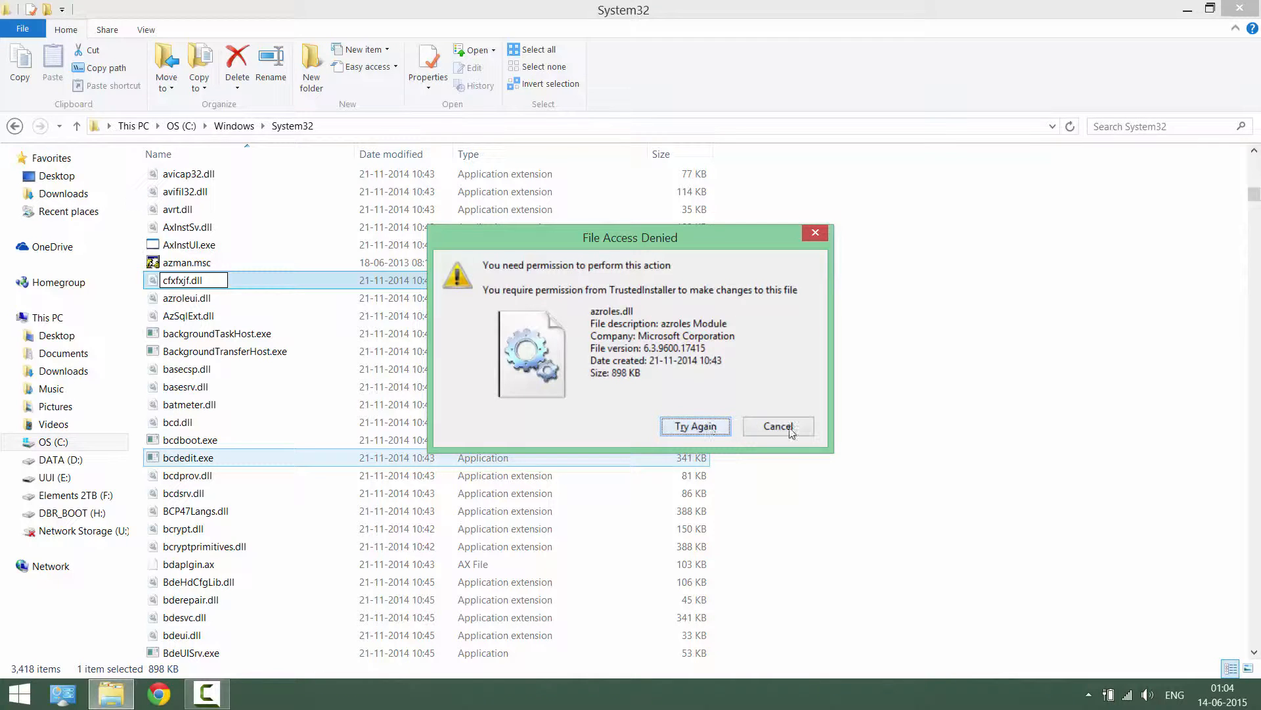
pyautogui.click(776, 426)
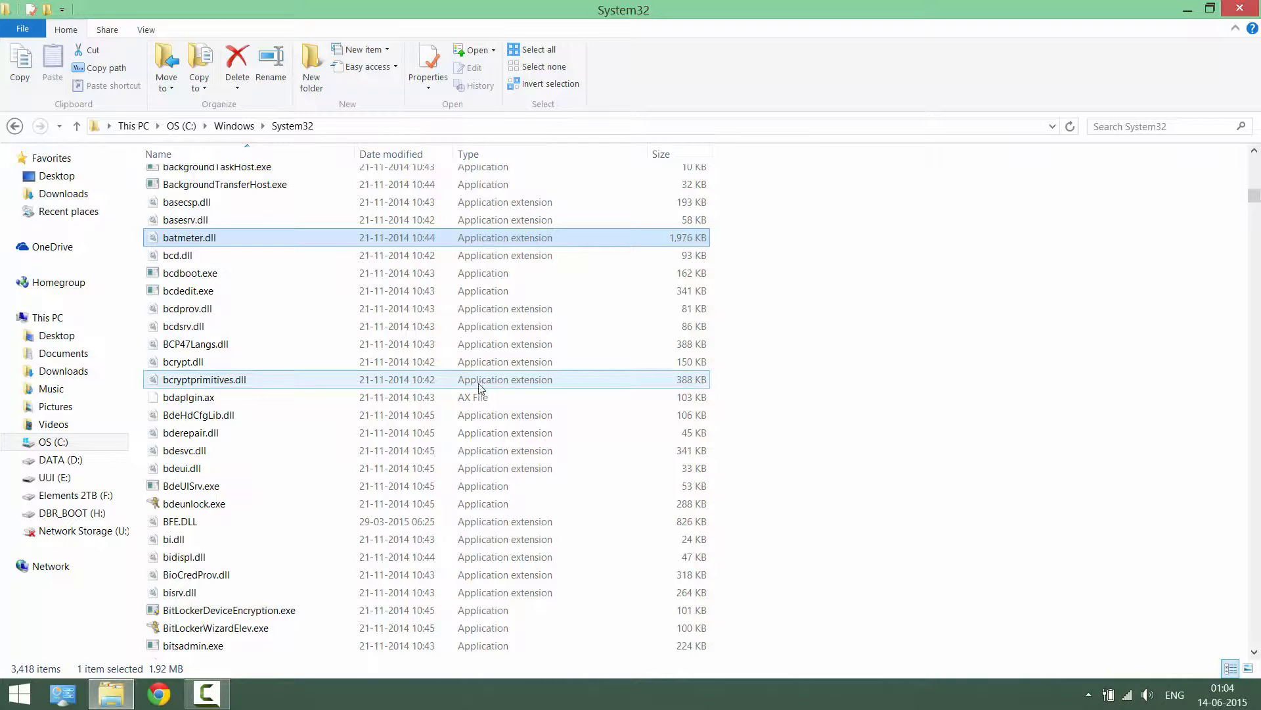
# Step: Locate Bubbles.scr and show its Properties on the Security page
pyautogui.scroll(-3)
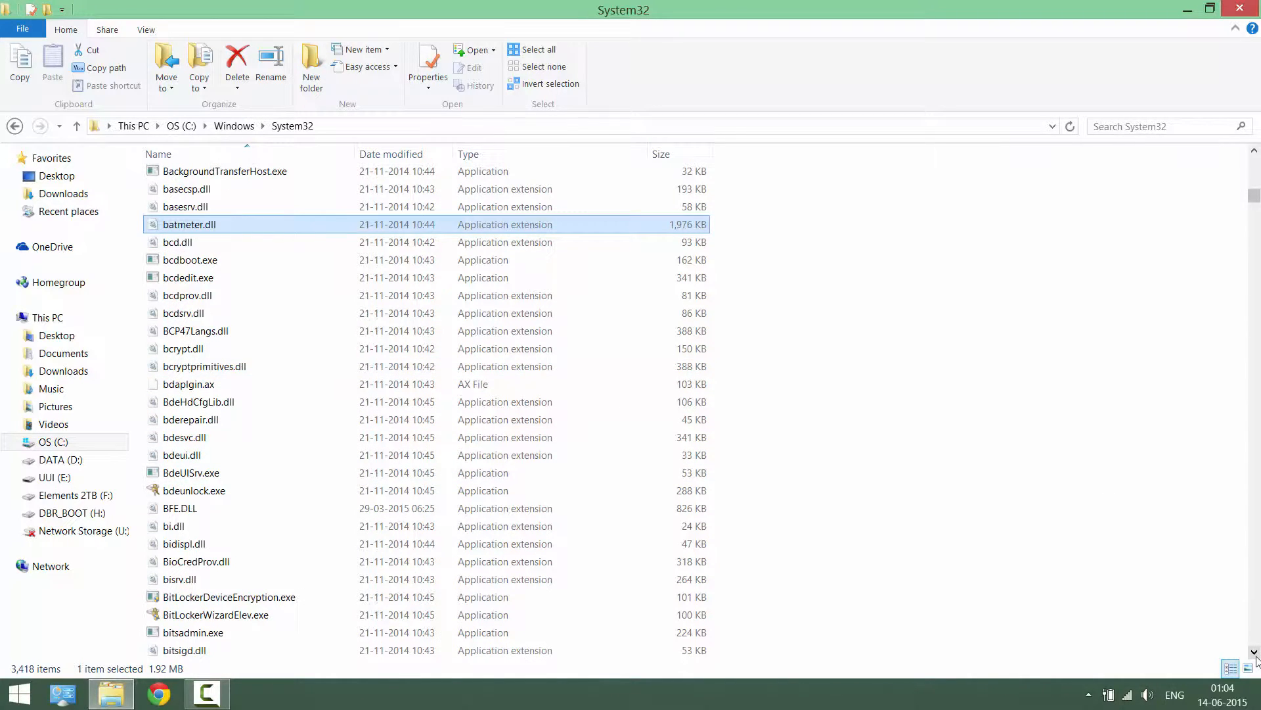
pyautogui.scroll(-3)
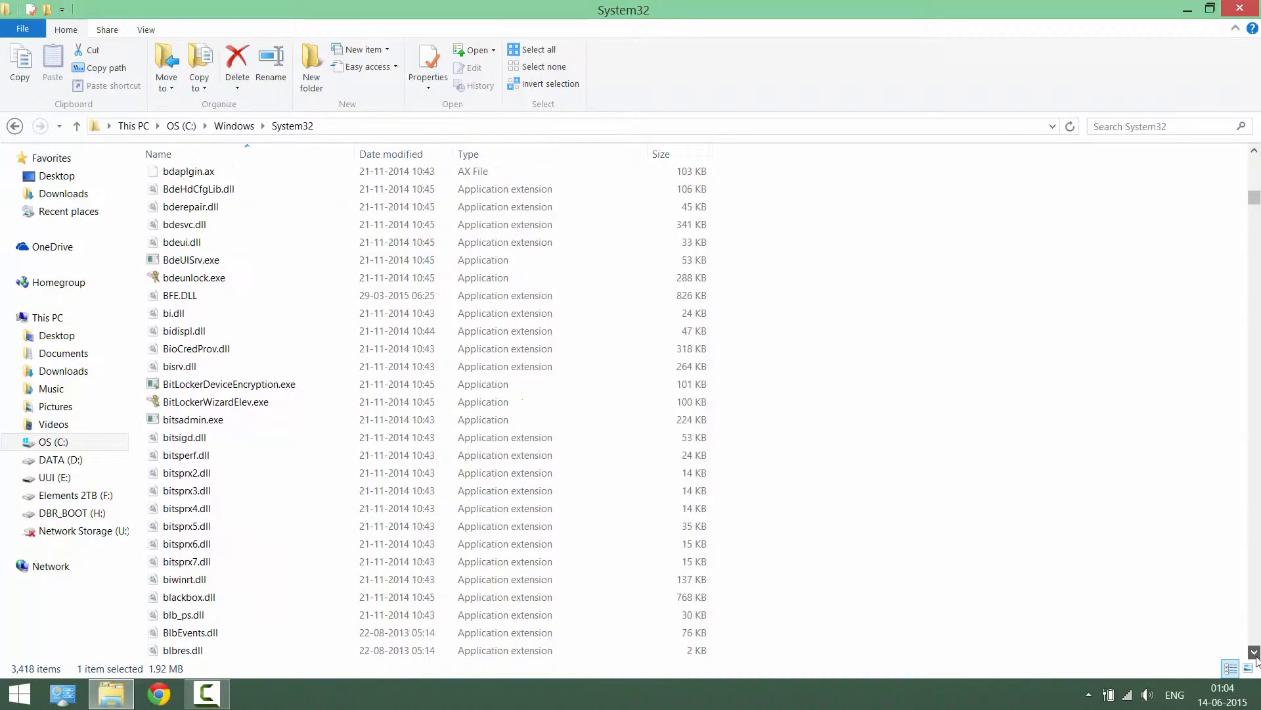
pyautogui.scroll(-3)
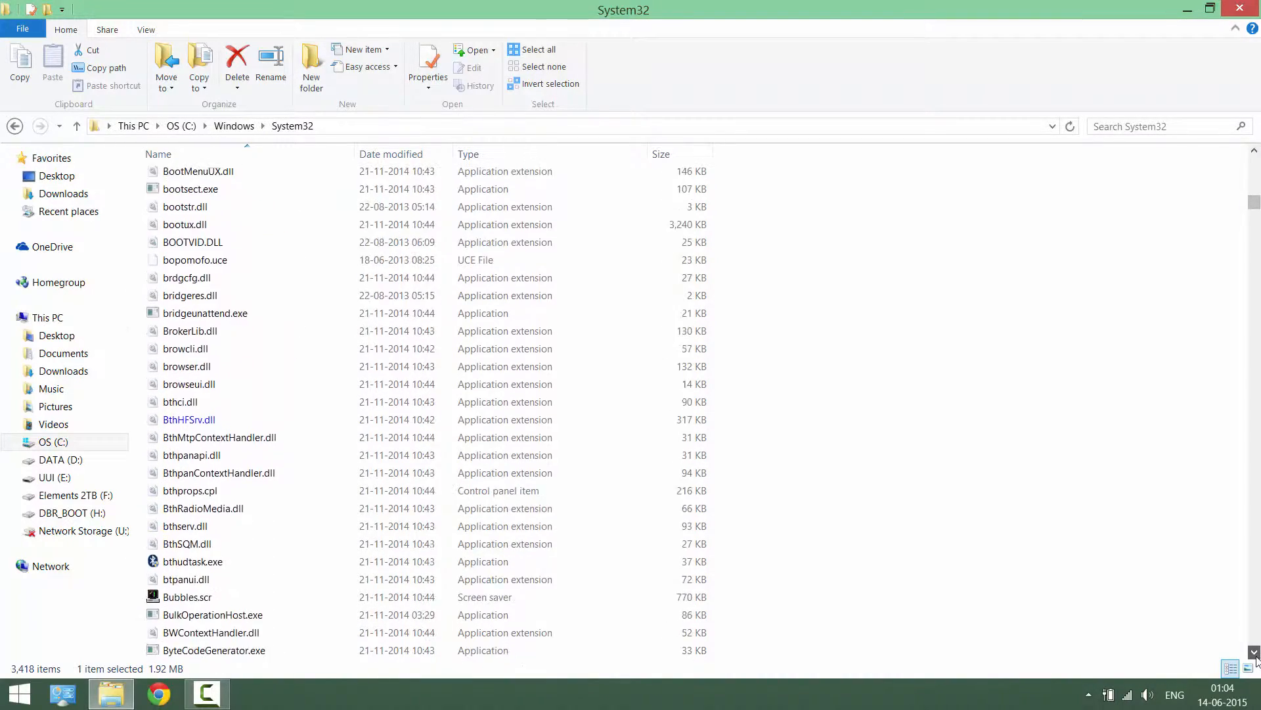
pyautogui.scroll(-3)
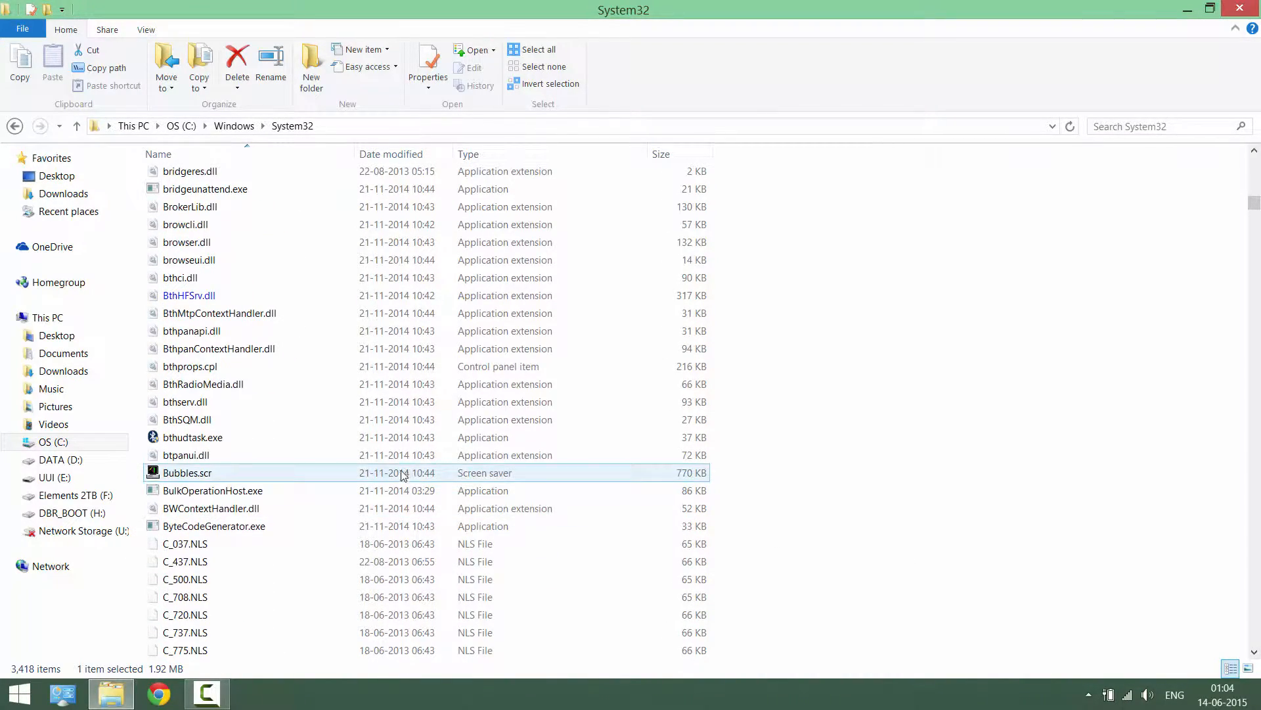
pyautogui.click(186, 472)
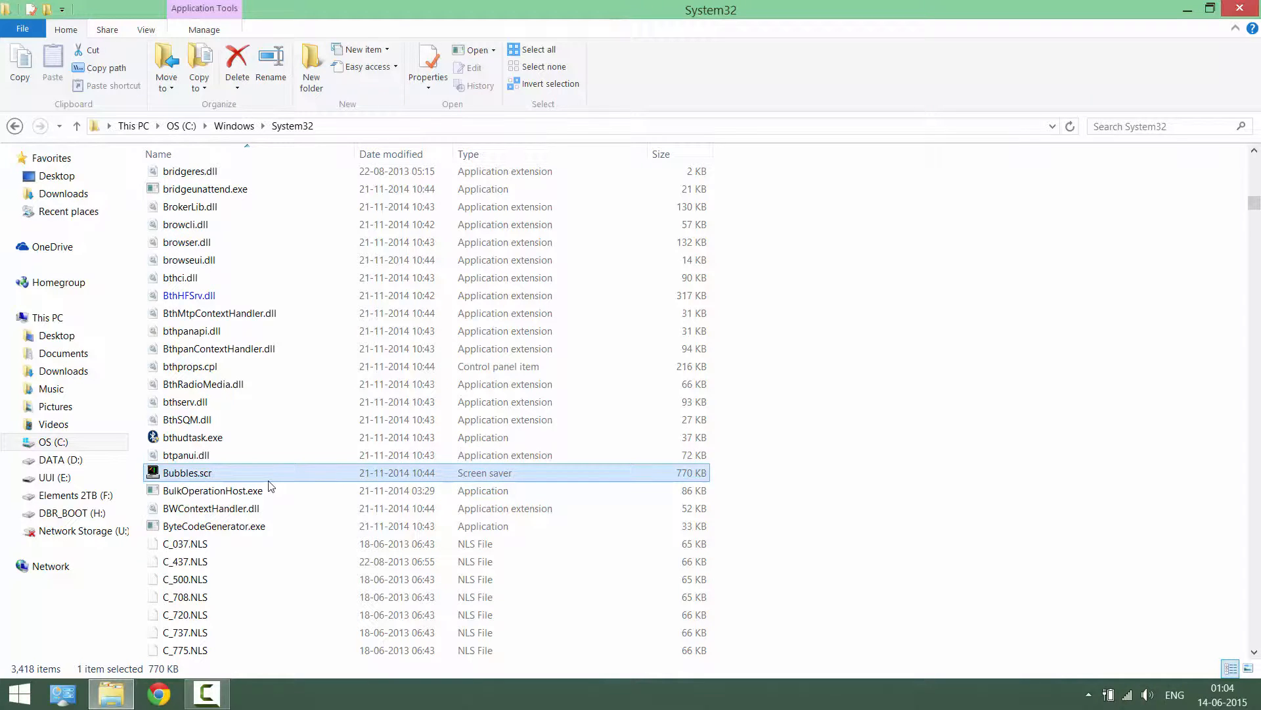
pyautogui.moveTo(268, 480)
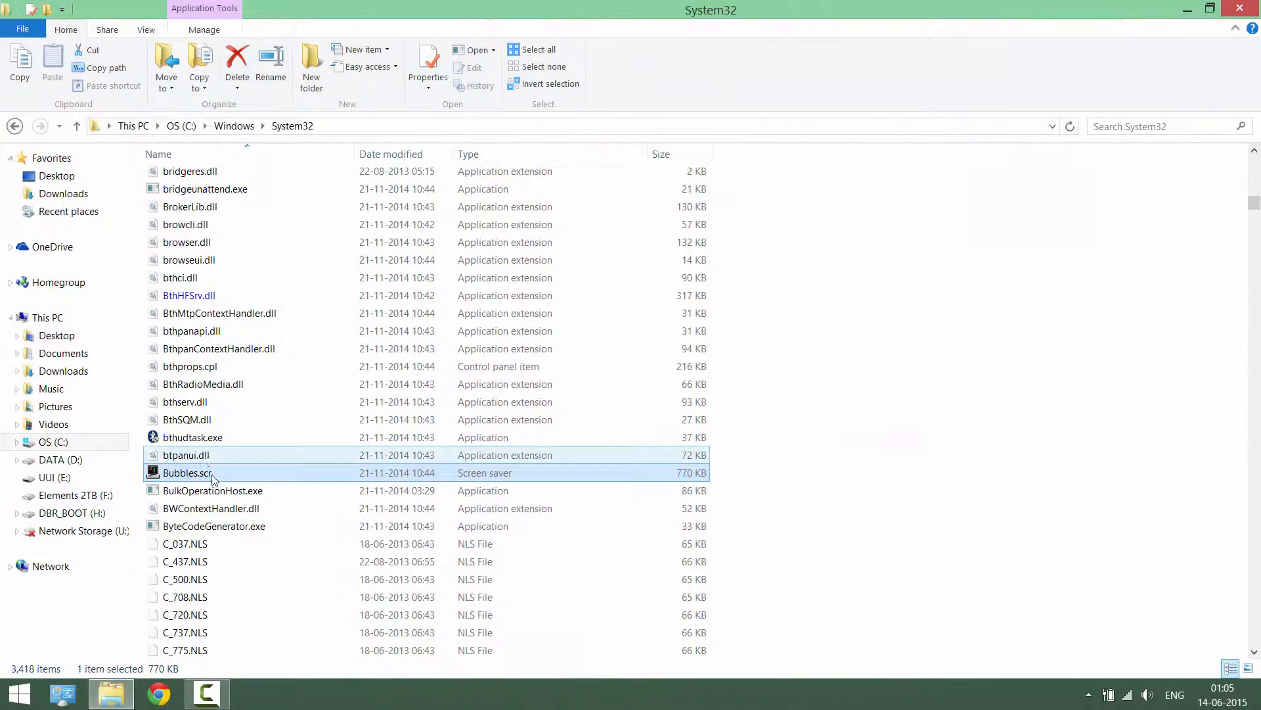
pyautogui.rightClick(186, 472)
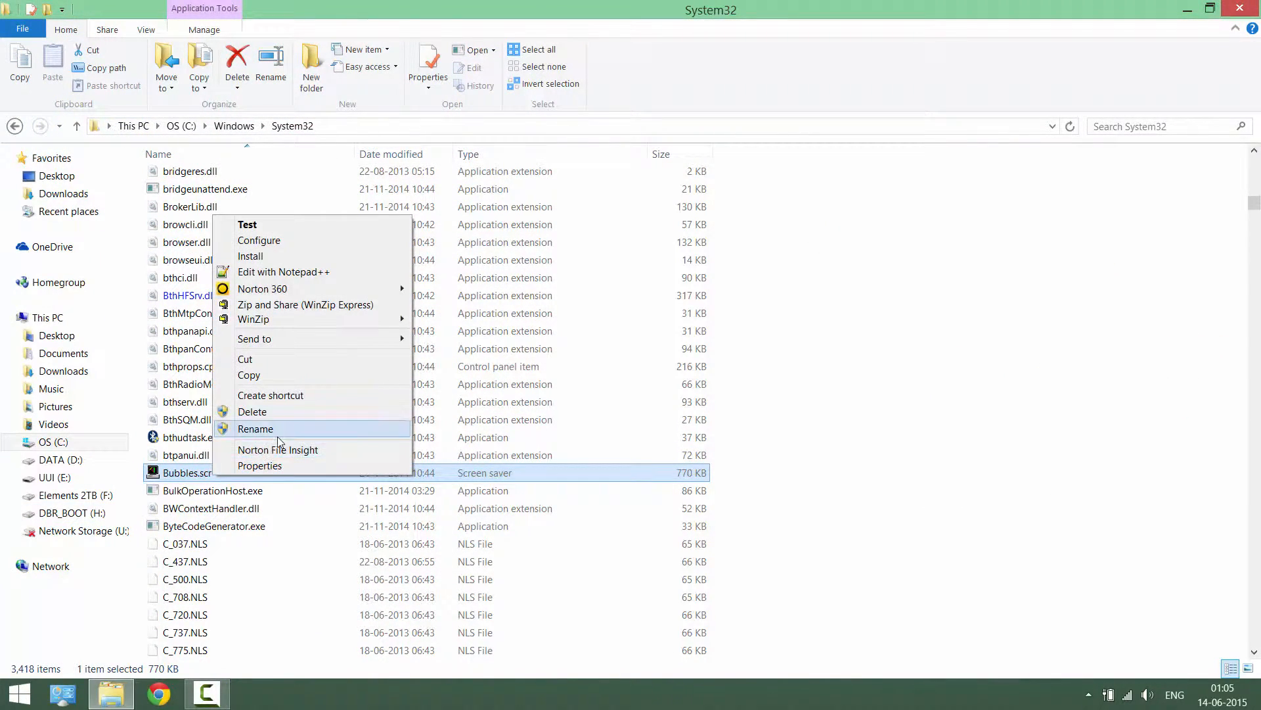
pyautogui.moveTo(296, 471)
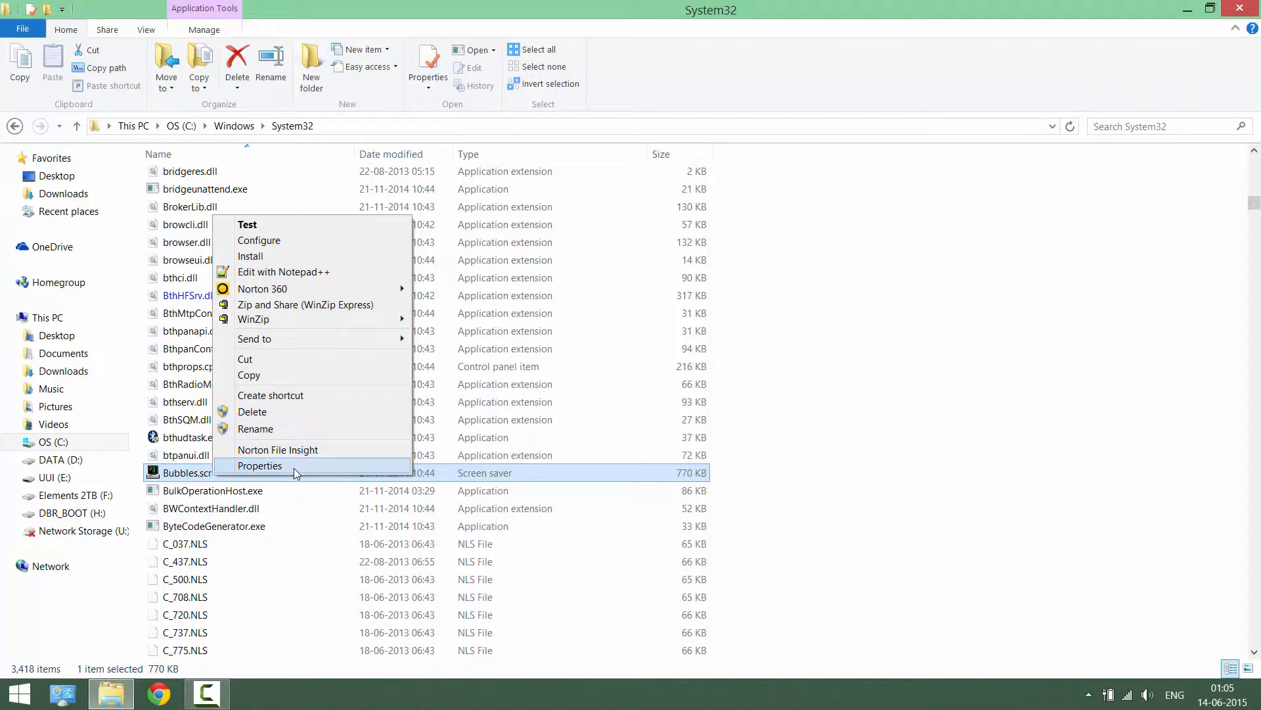
pyautogui.click(260, 465)
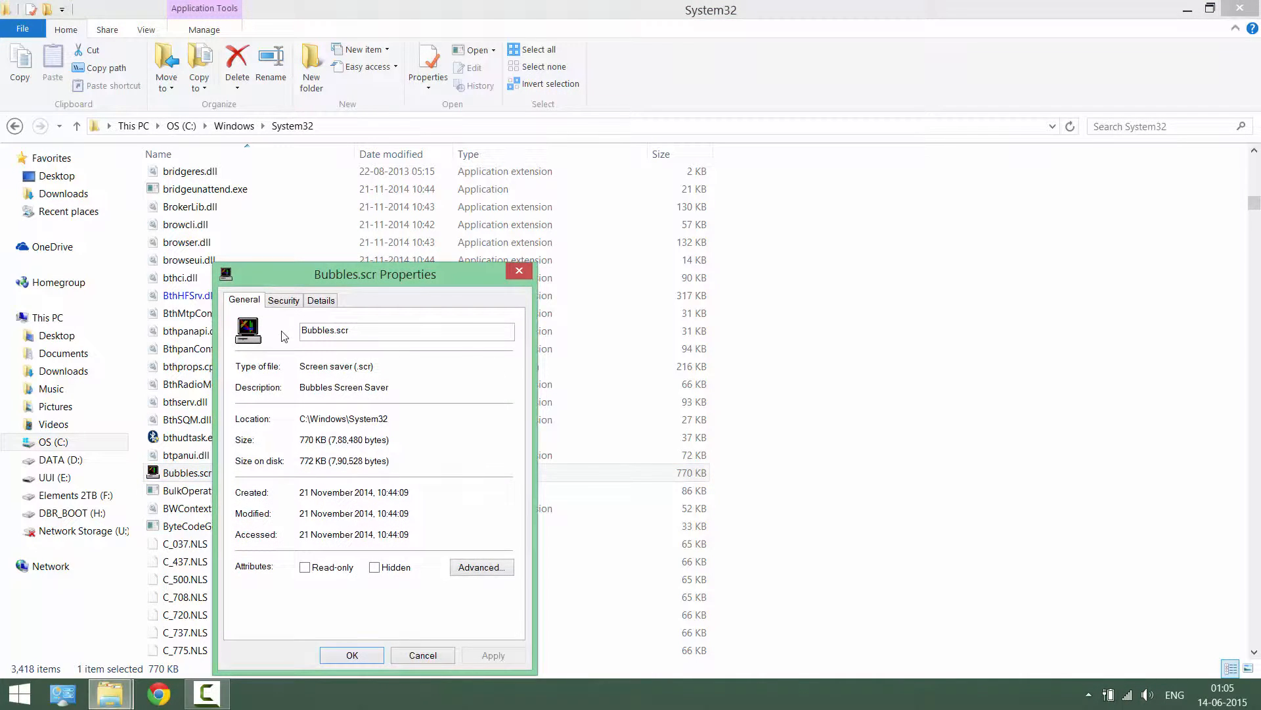
pyautogui.click(284, 300)
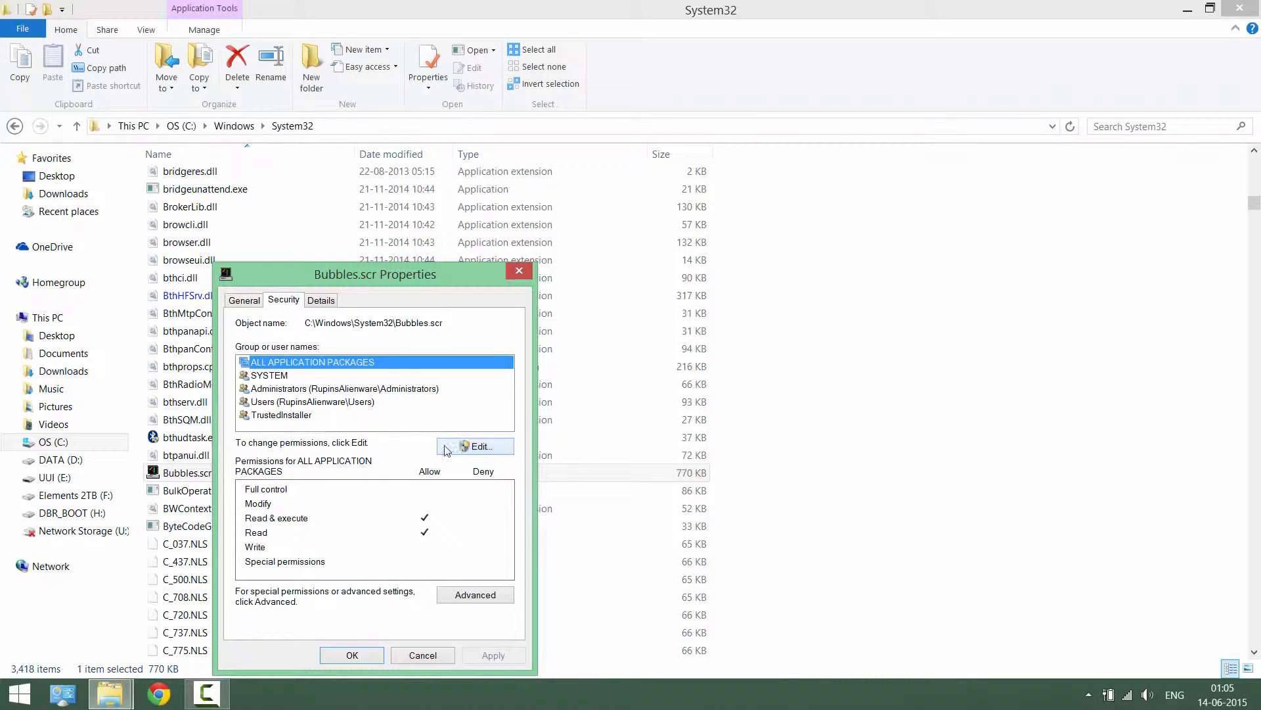
pyautogui.click(481, 445)
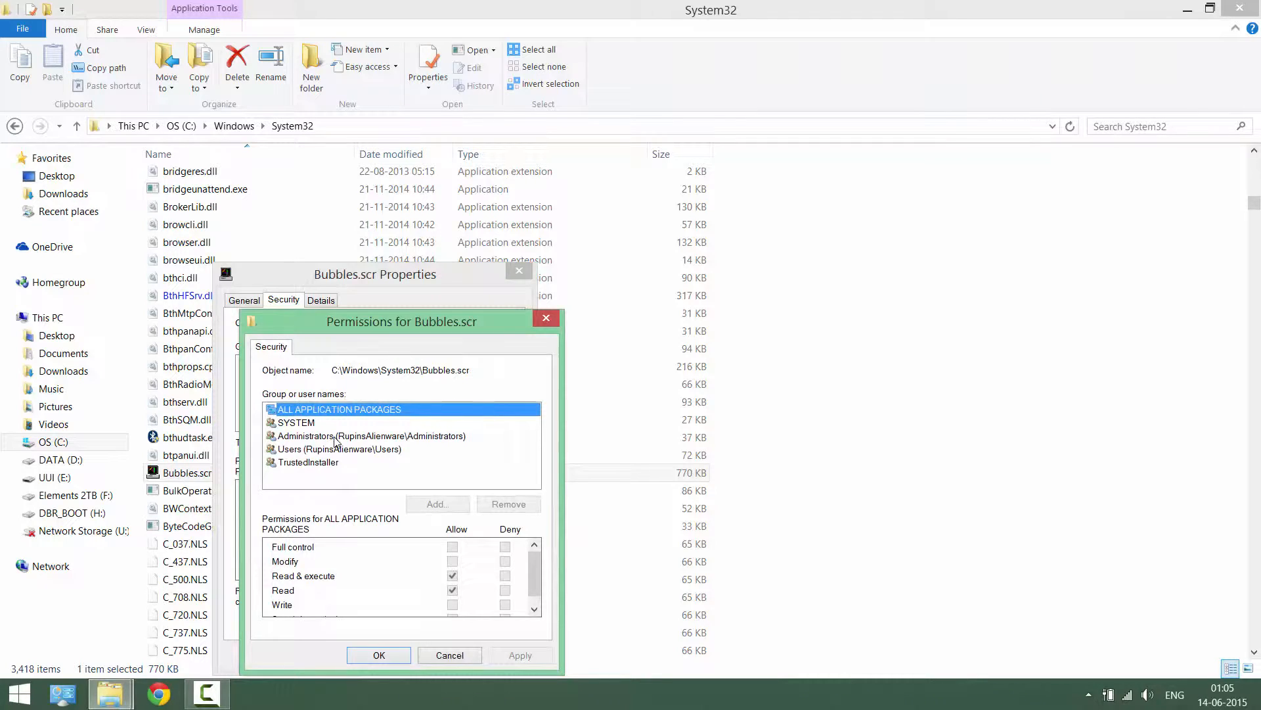
pyautogui.click(371, 435)
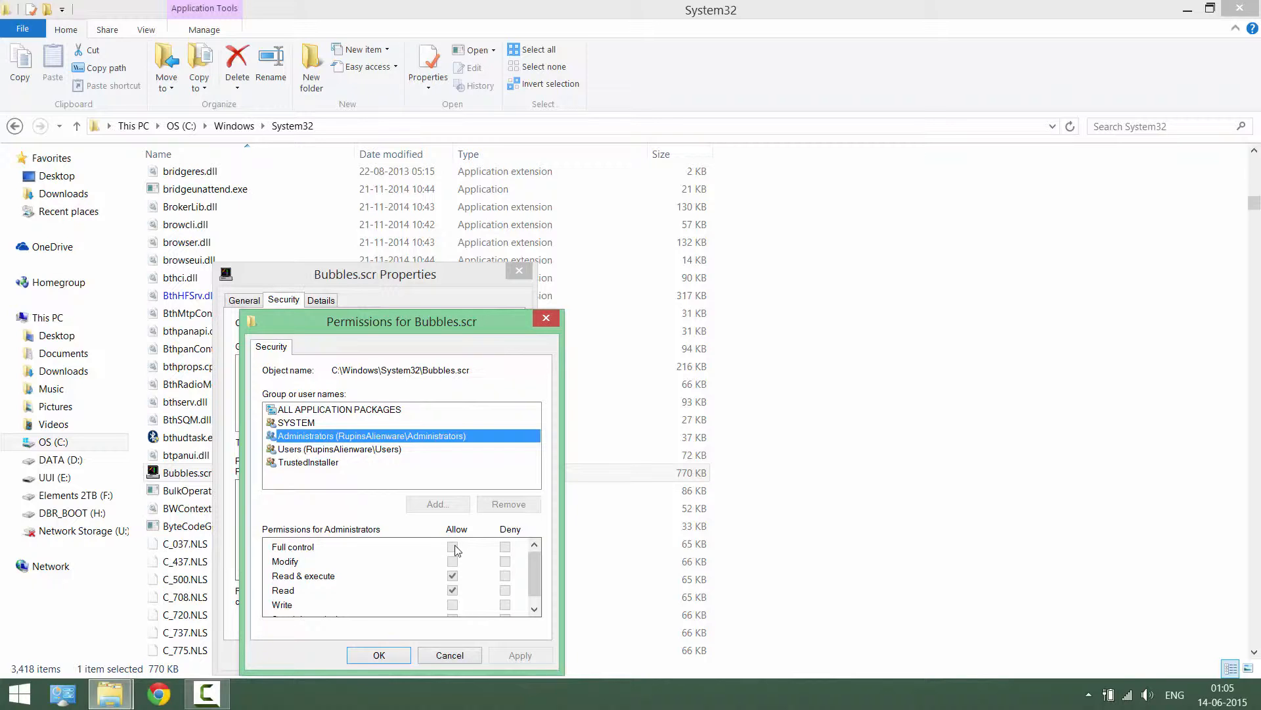
pyautogui.click(307, 461)
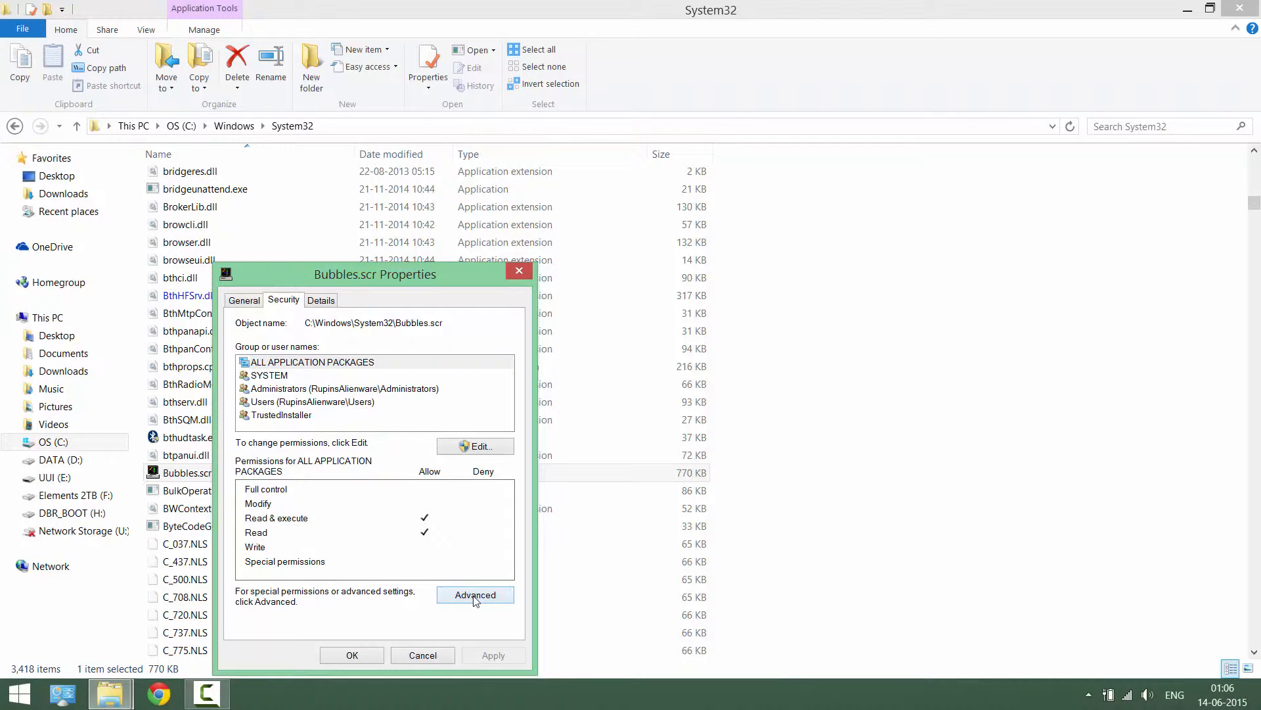
# Step: Show Bubbles.scr's advanced security settings with TrustedInstaller listed as owner
pyautogui.click(475, 594)
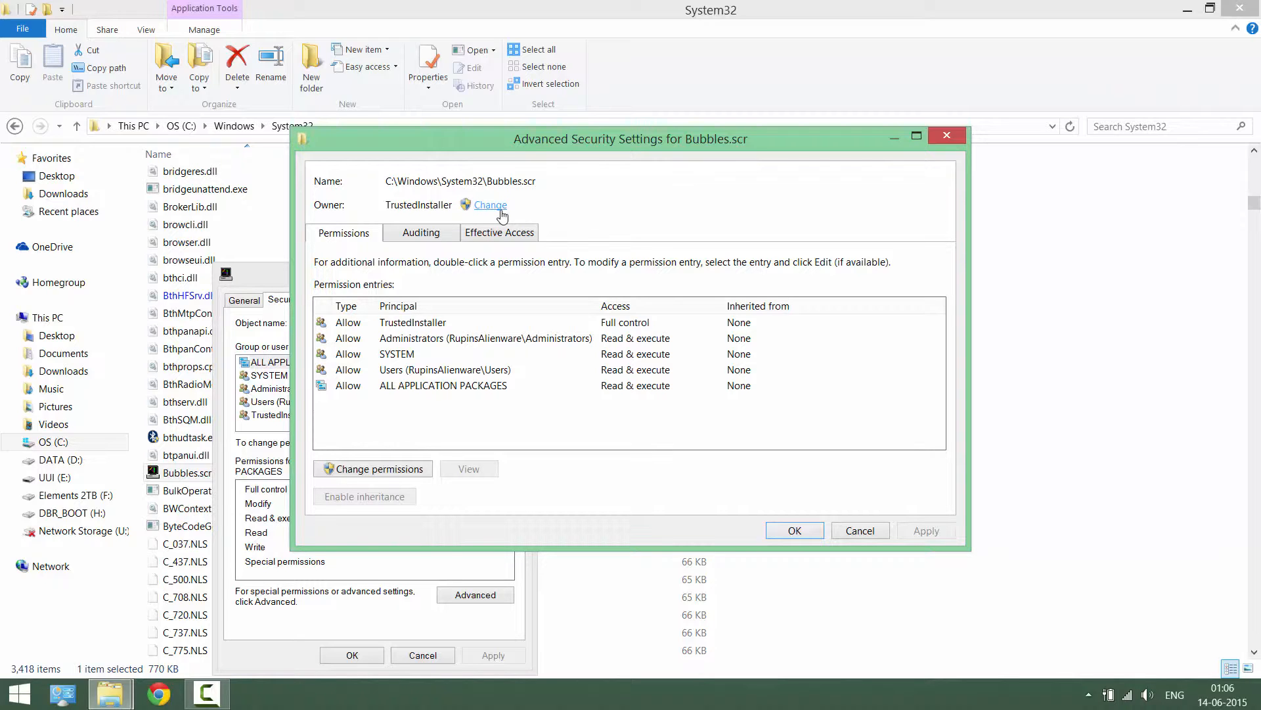
pyautogui.moveTo(387, 331)
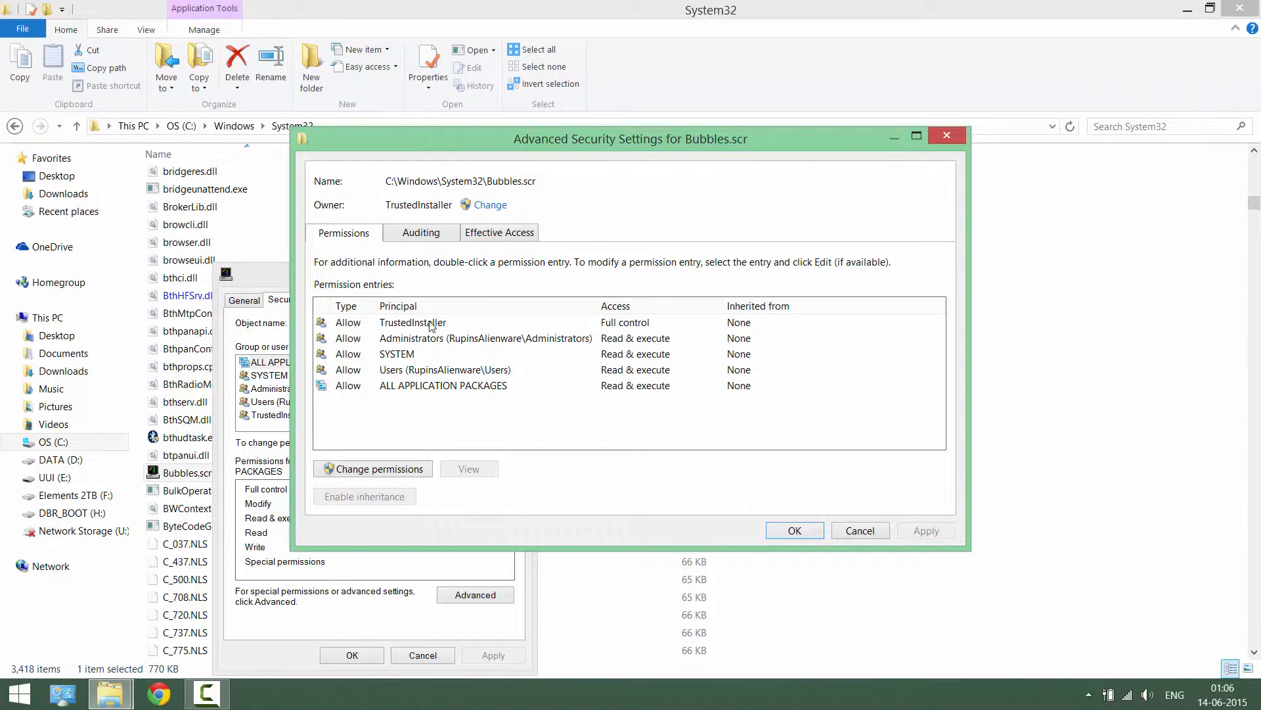
pyautogui.moveTo(451, 353)
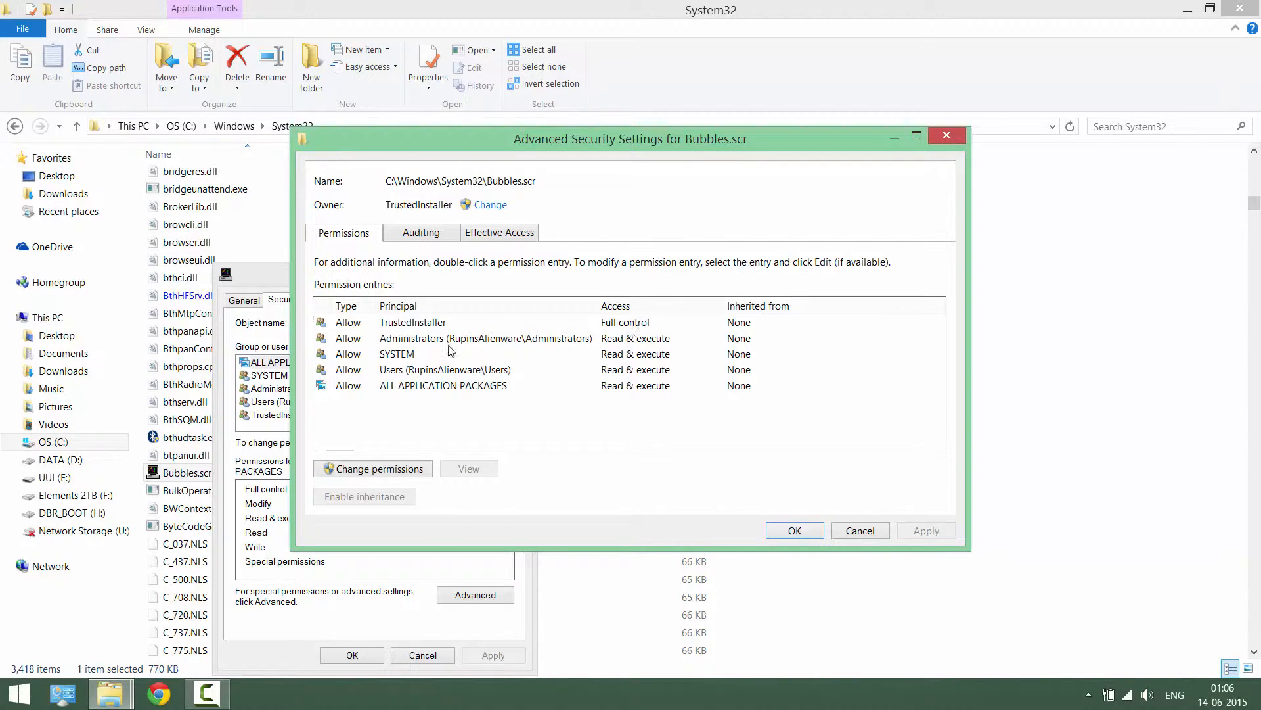
pyautogui.moveTo(591, 345)
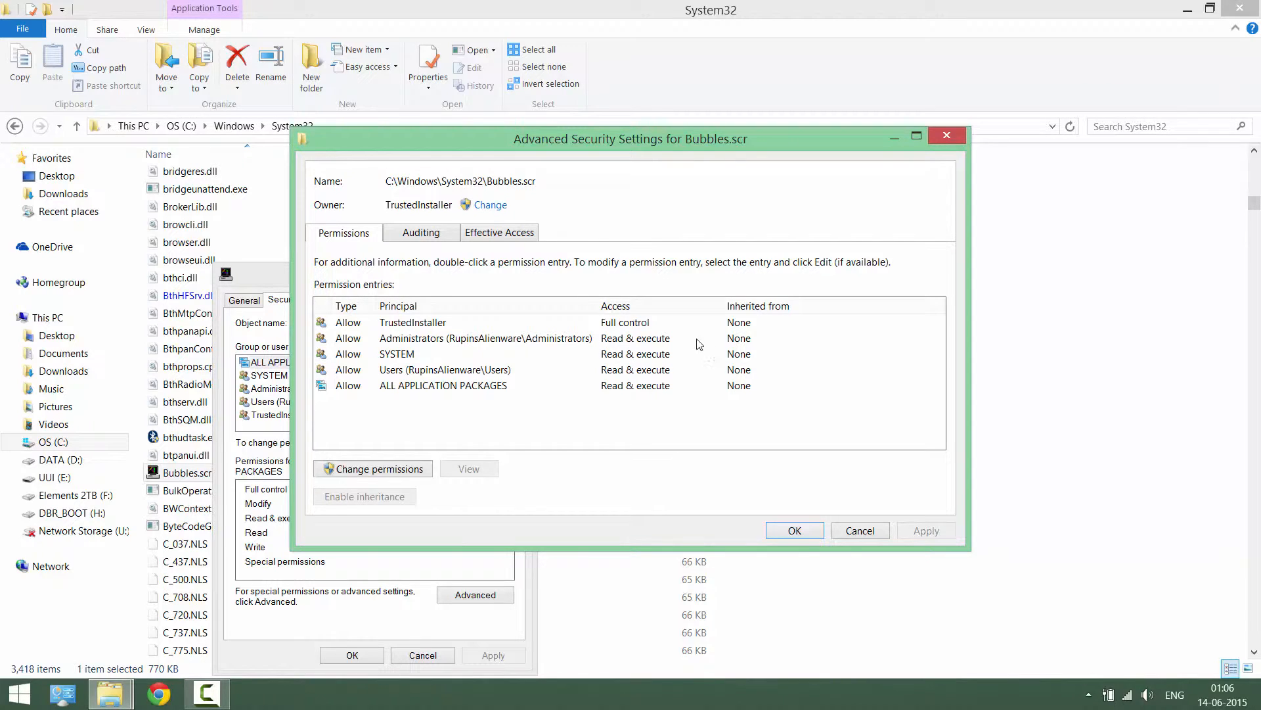
pyautogui.moveTo(561, 356)
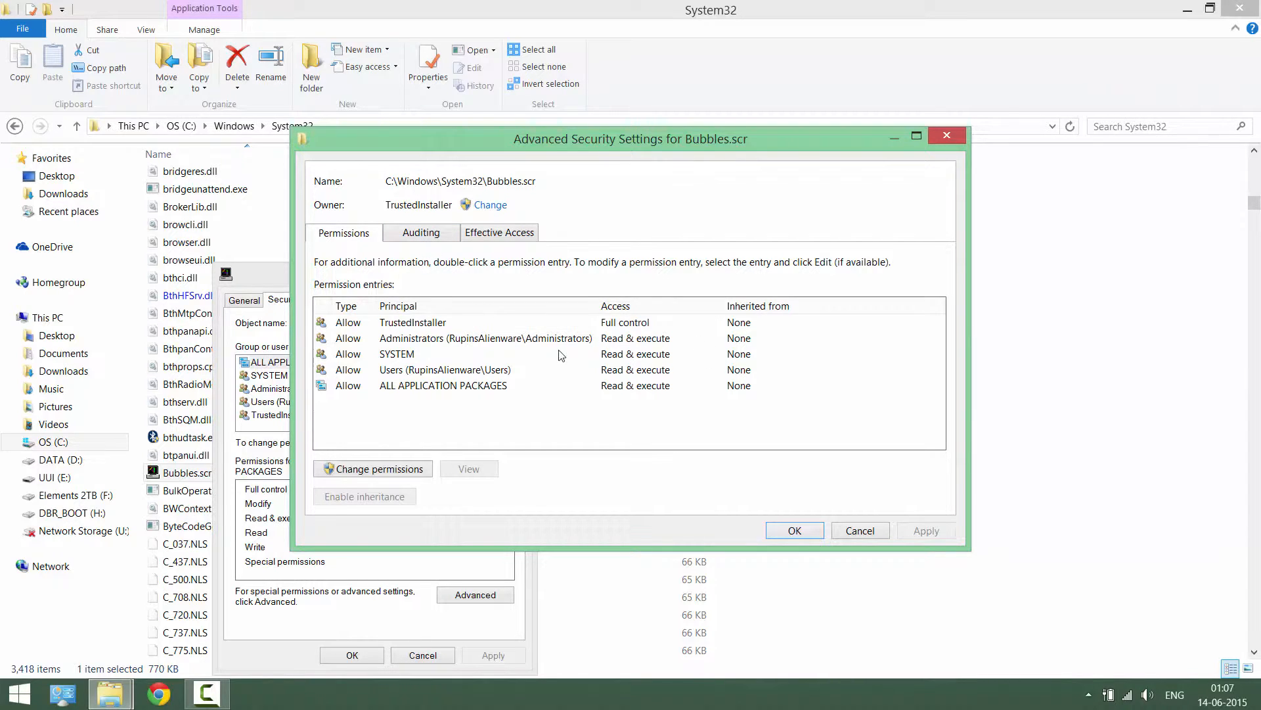
pyautogui.moveTo(639, 352)
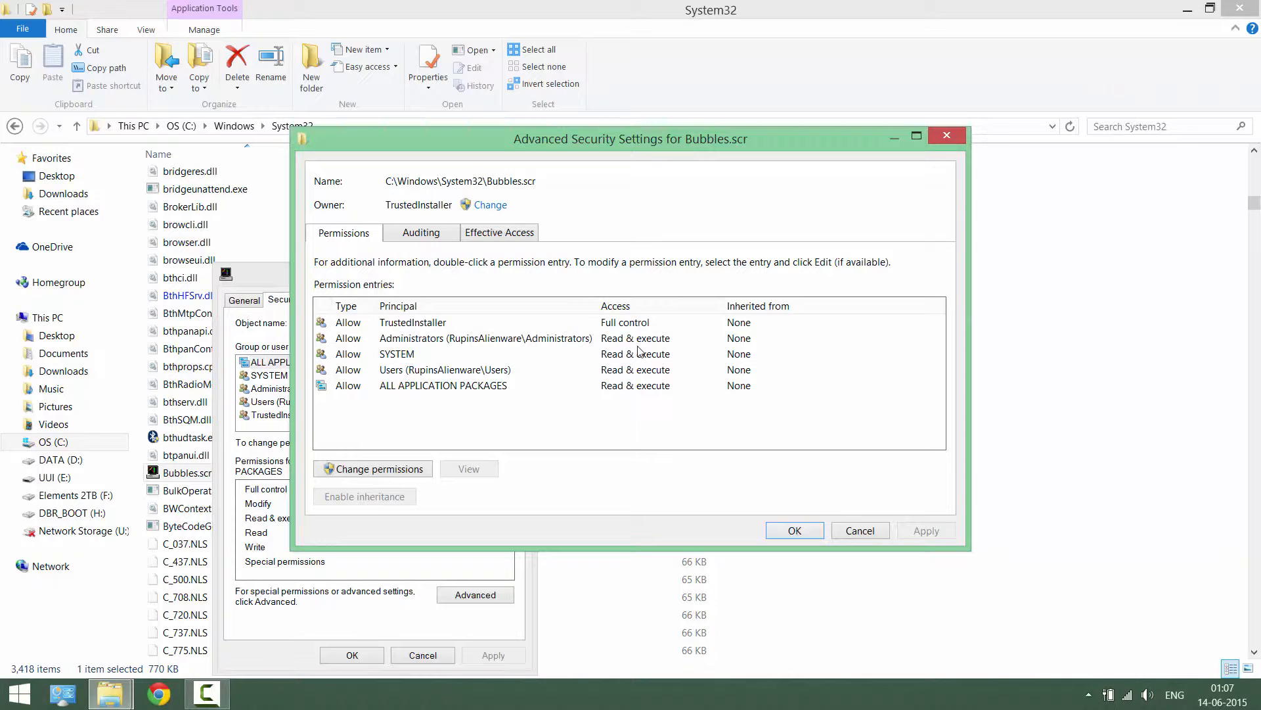
pyautogui.moveTo(454, 253)
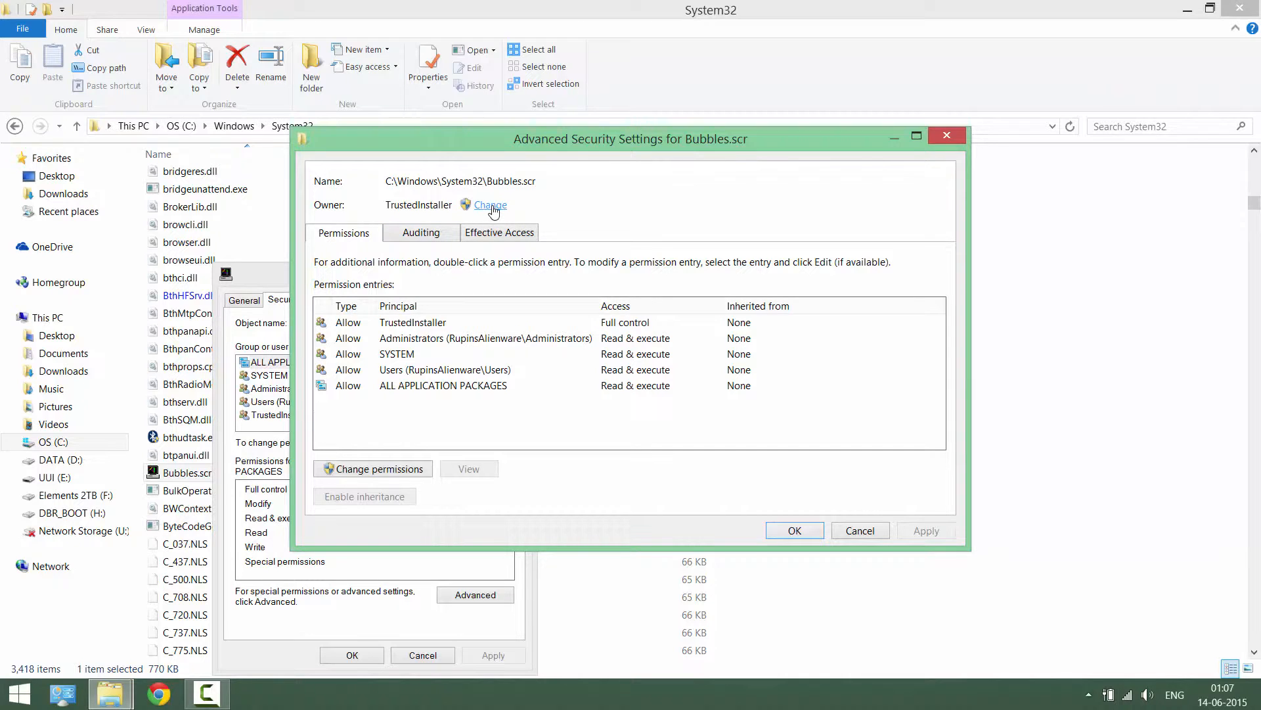
# Step: Change the owner of Bubbles.scr to Administrators and apply it
pyautogui.click(489, 205)
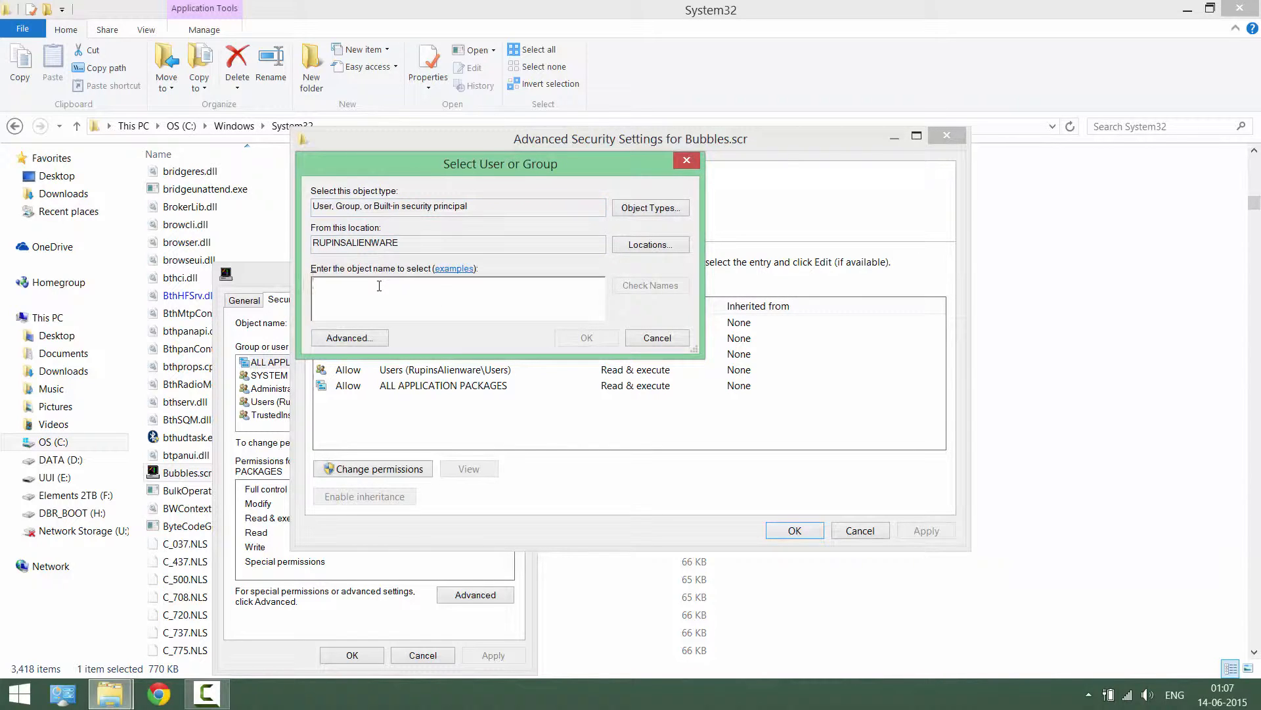
pyautogui.write('Administrators')
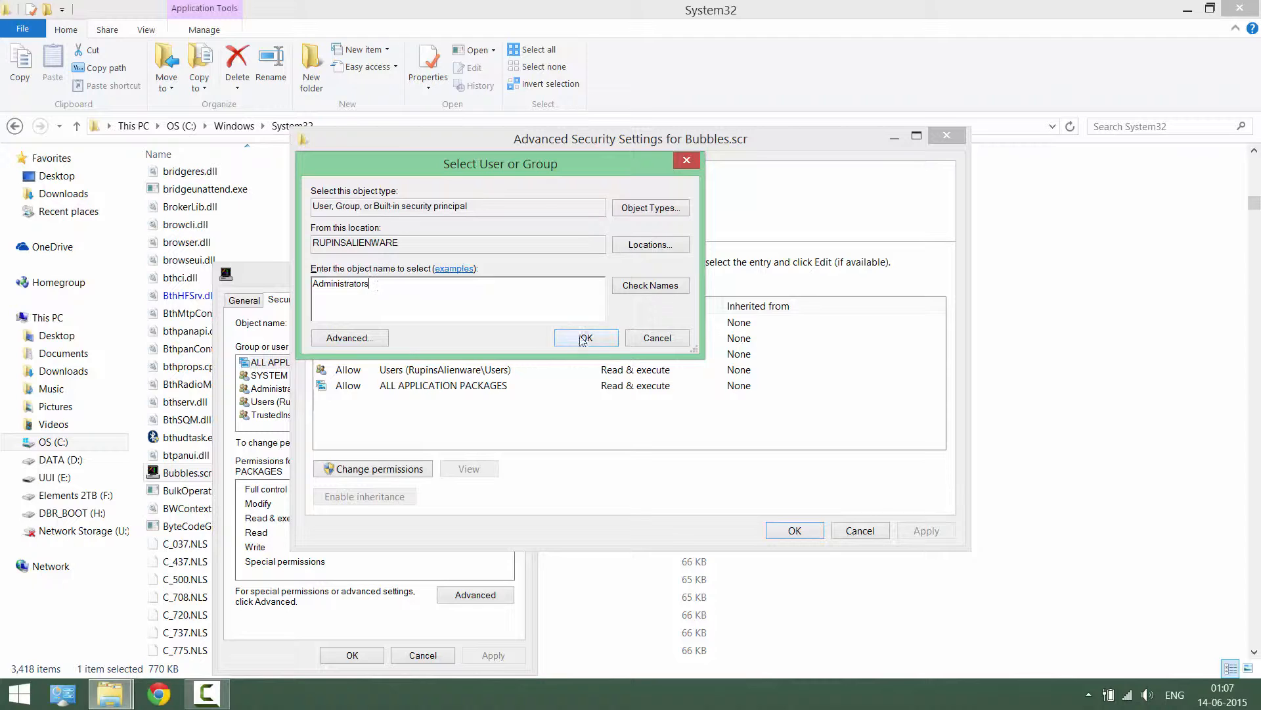
pyautogui.click(585, 338)
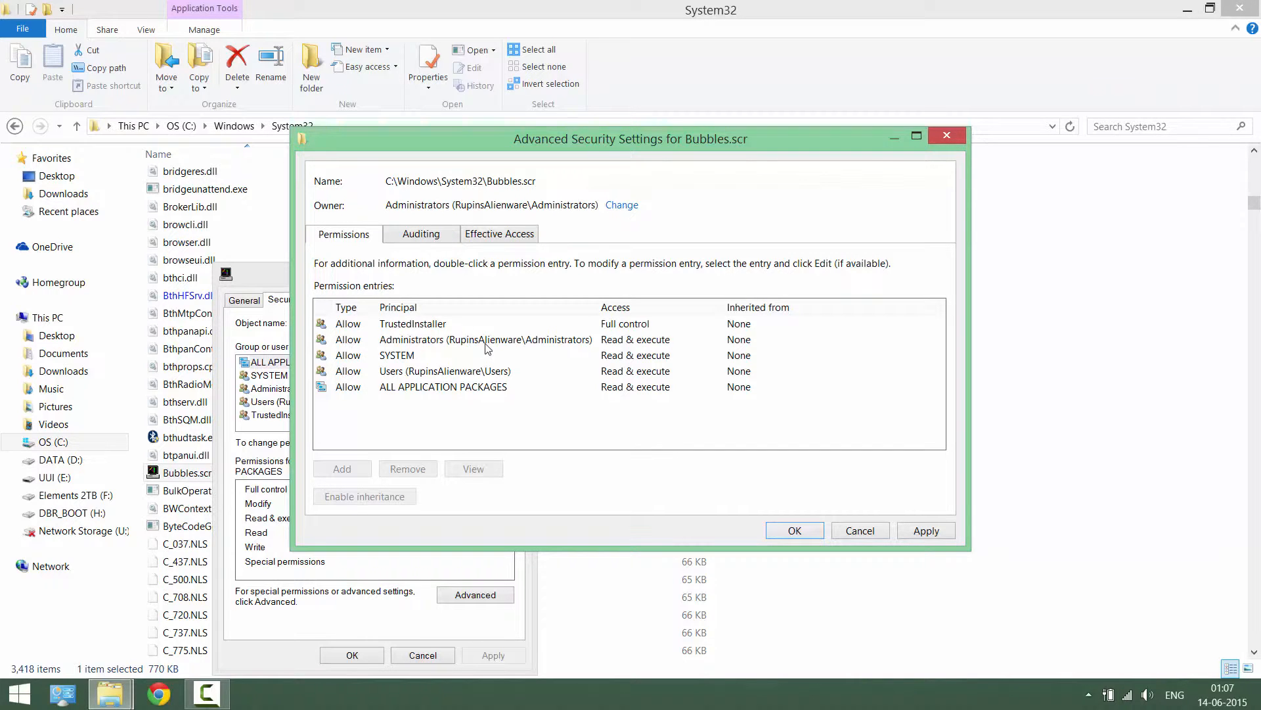
pyautogui.click(485, 339)
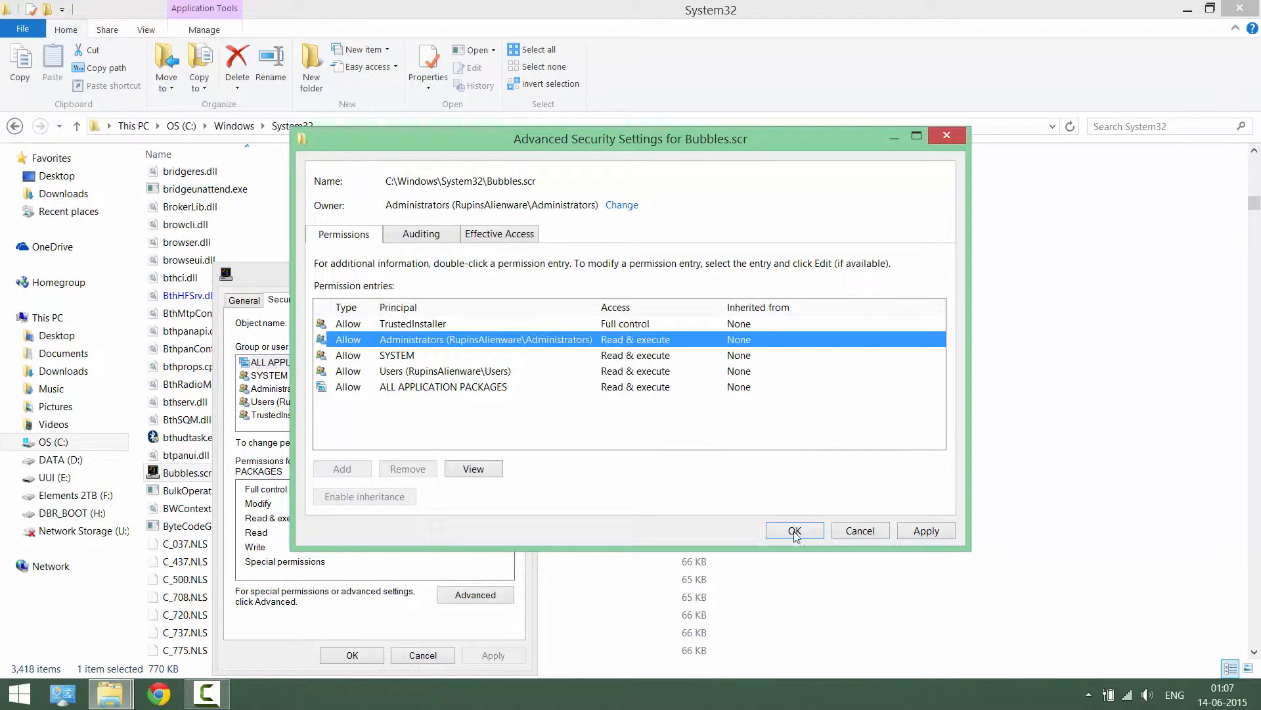
pyautogui.click(794, 530)
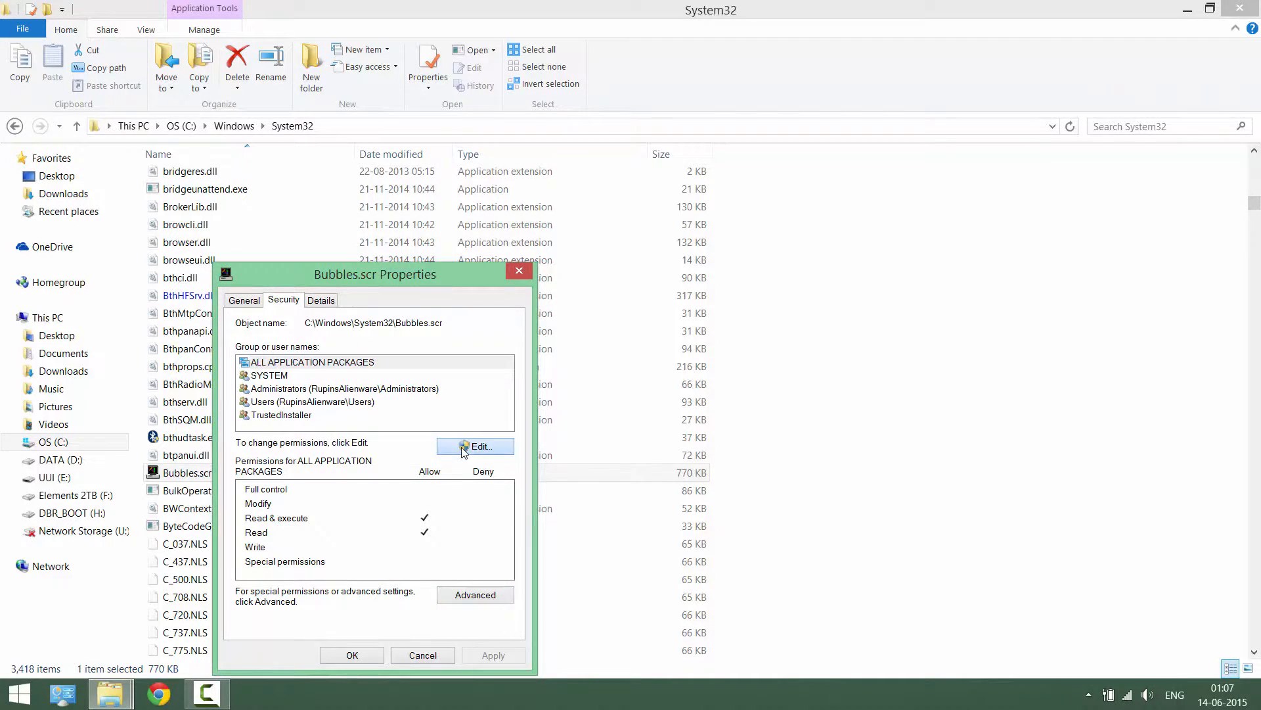
# Step: Grant Administrators Allow Full control on Bubbles.scr, accepting the Windows Security warning
pyautogui.click(474, 447)
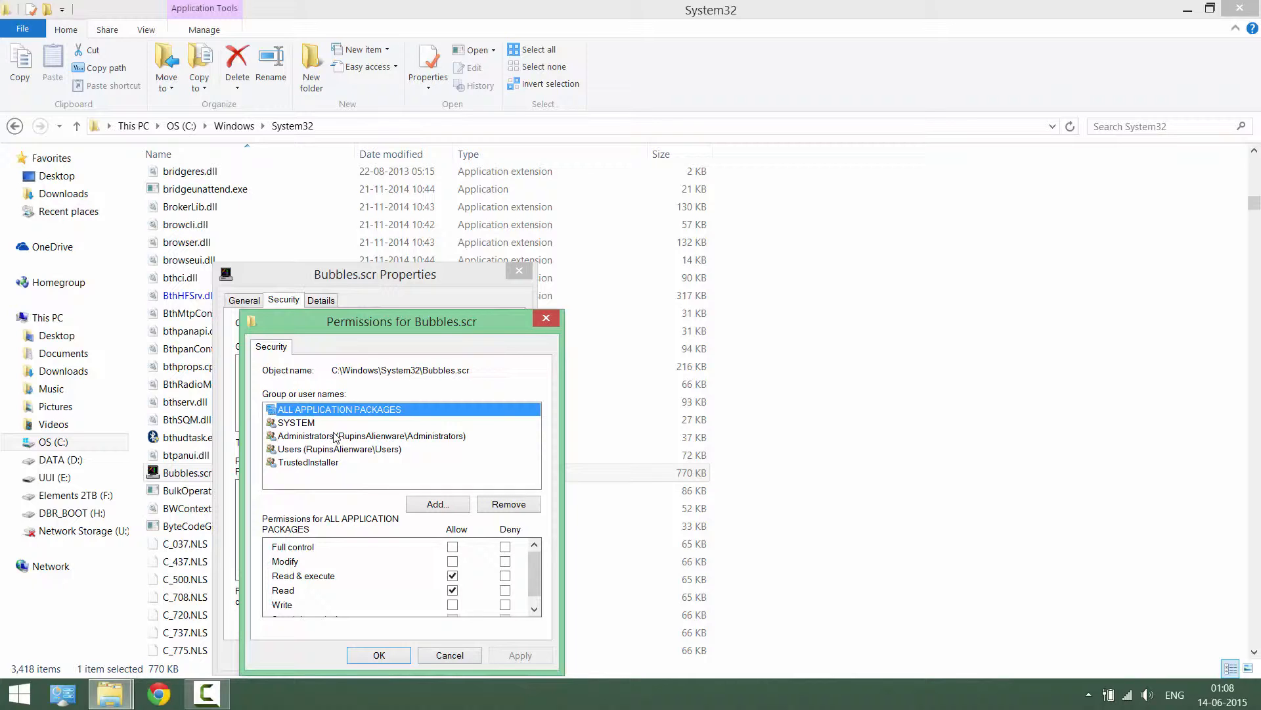
pyautogui.click(371, 435)
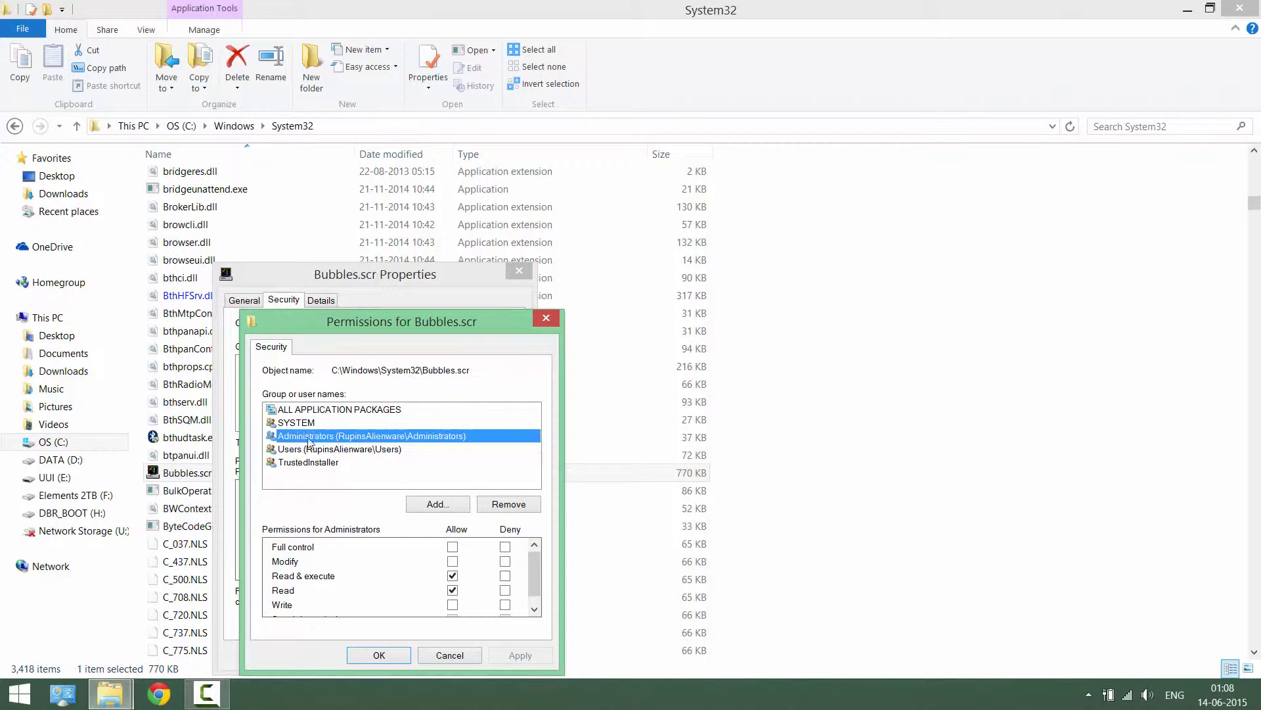
pyautogui.click(454, 547)
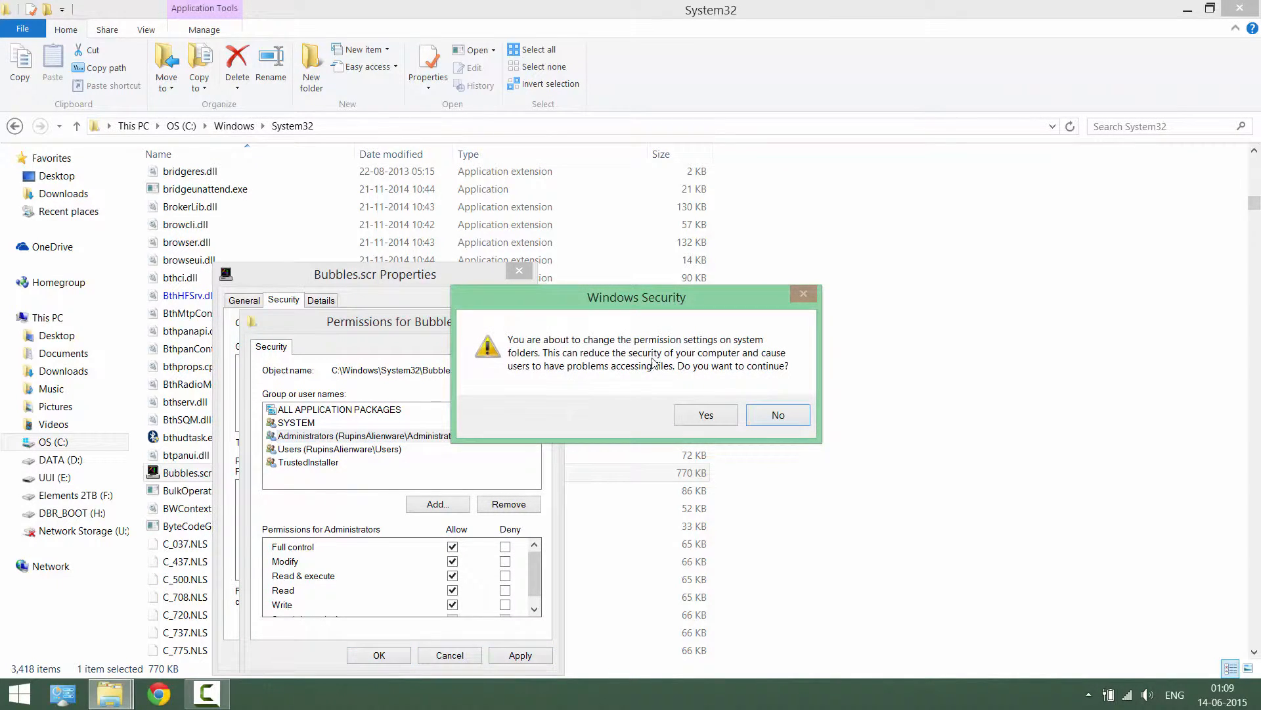
pyautogui.click(705, 414)
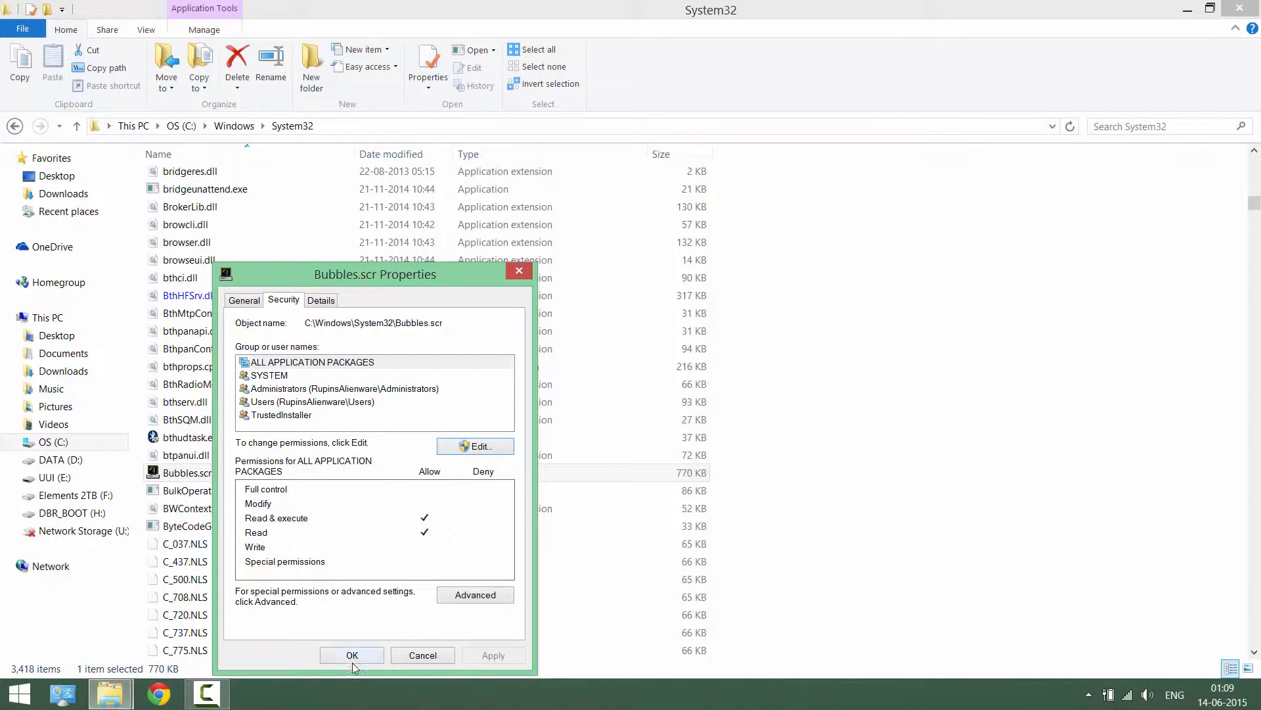
pyautogui.click(352, 655)
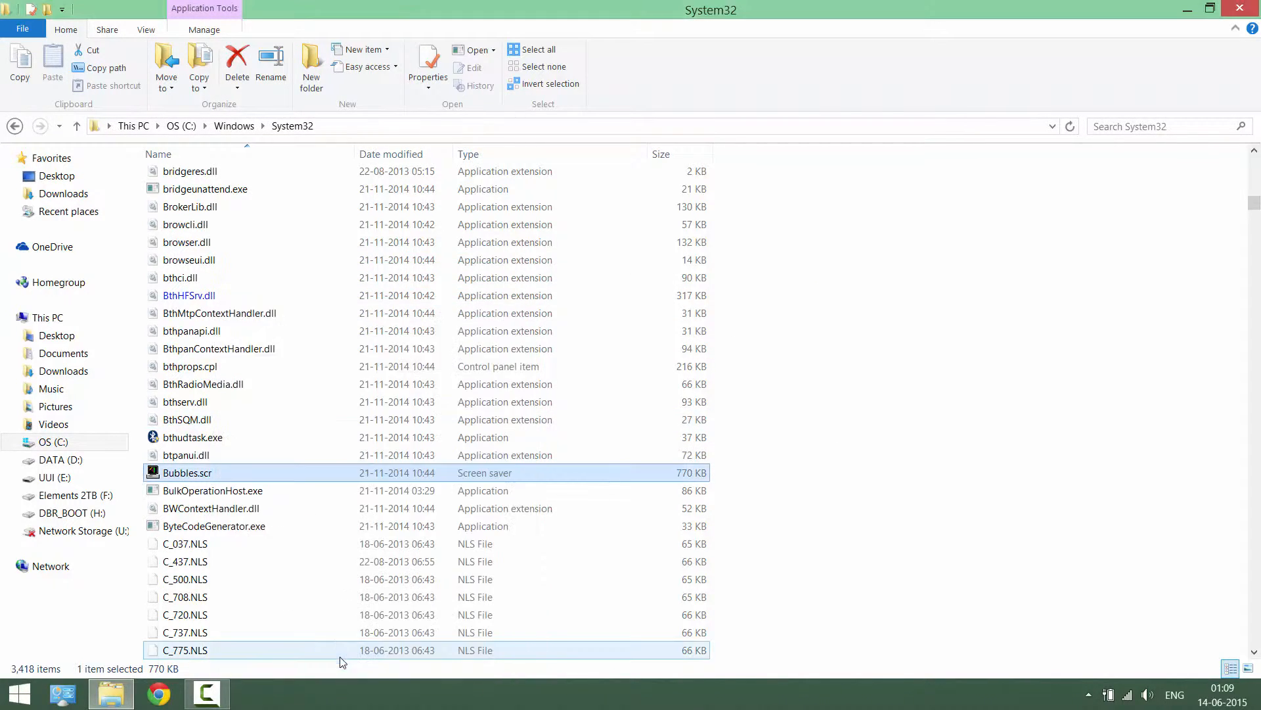
# Step: Begin renaming Bubbles.scr so its file name becomes editable
pyautogui.rightClick(187, 471)
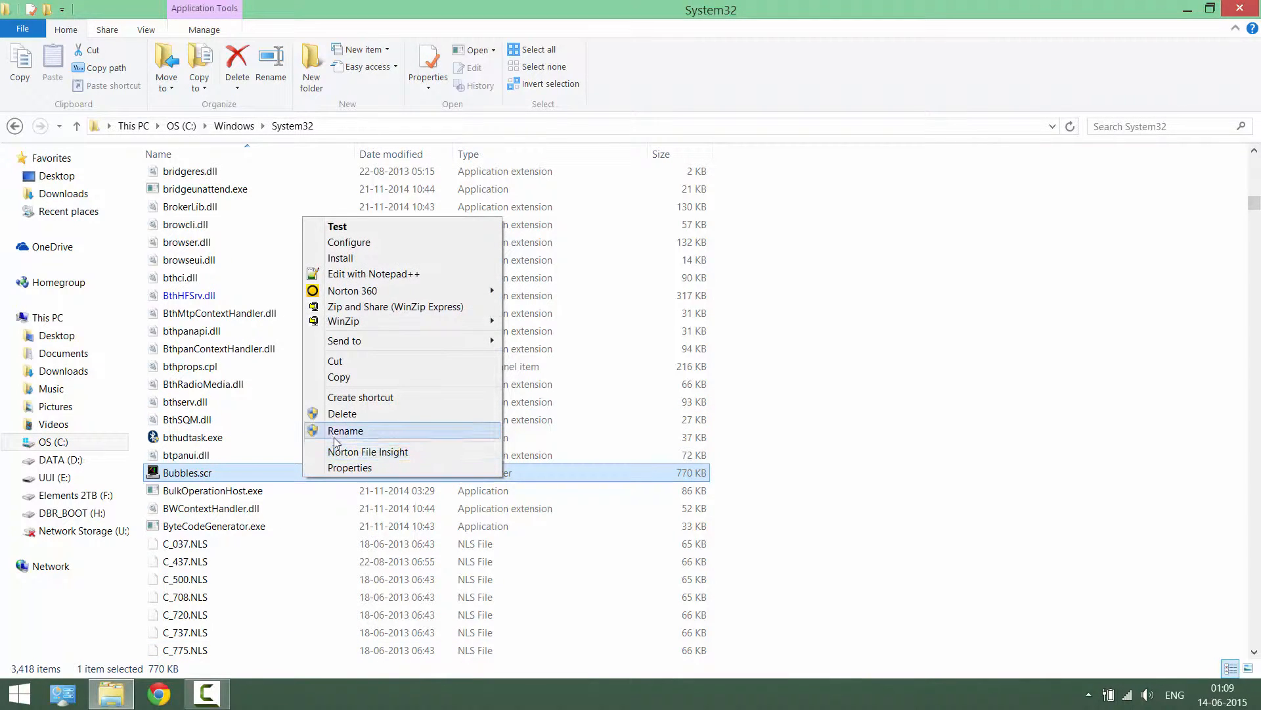
pyautogui.moveTo(353, 433)
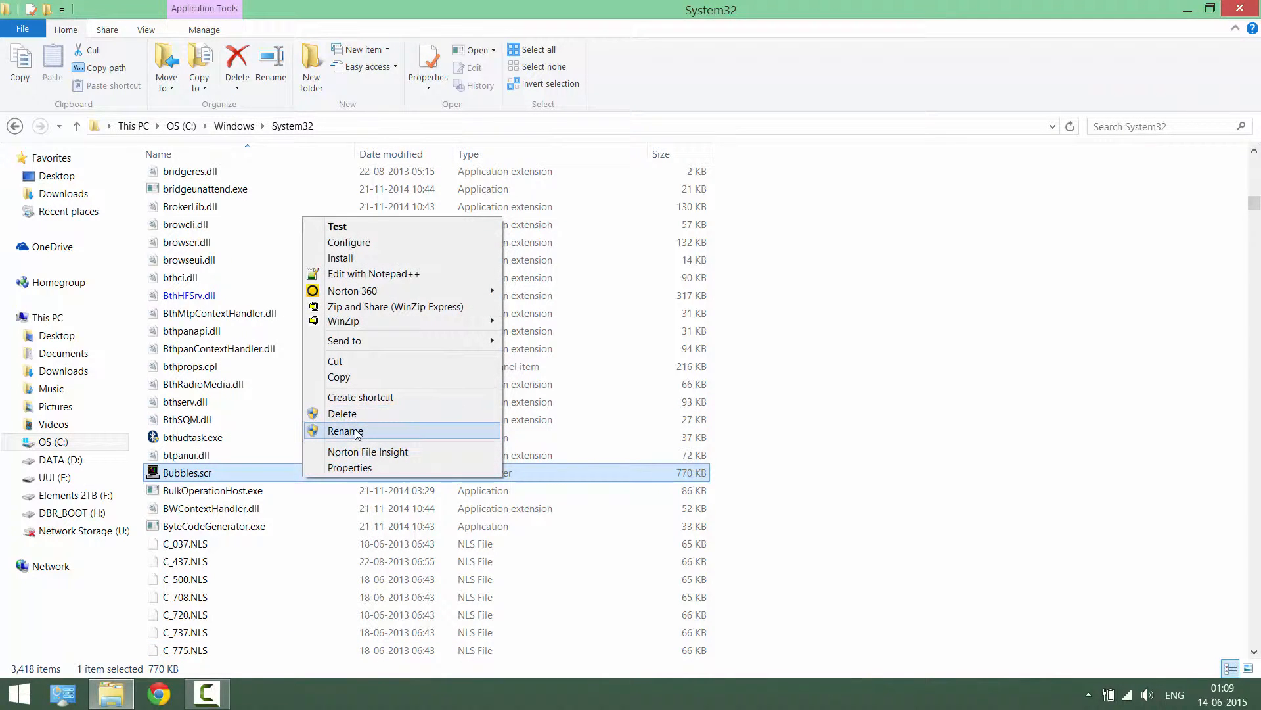
pyautogui.click(344, 431)
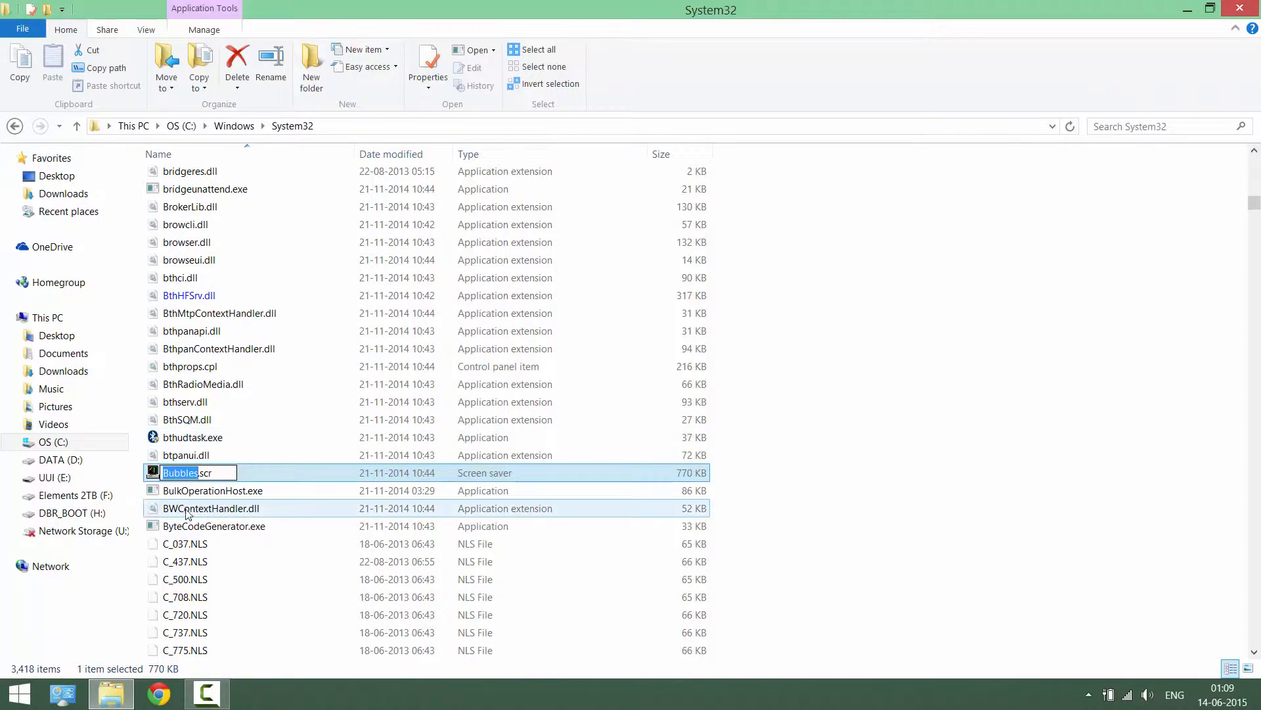